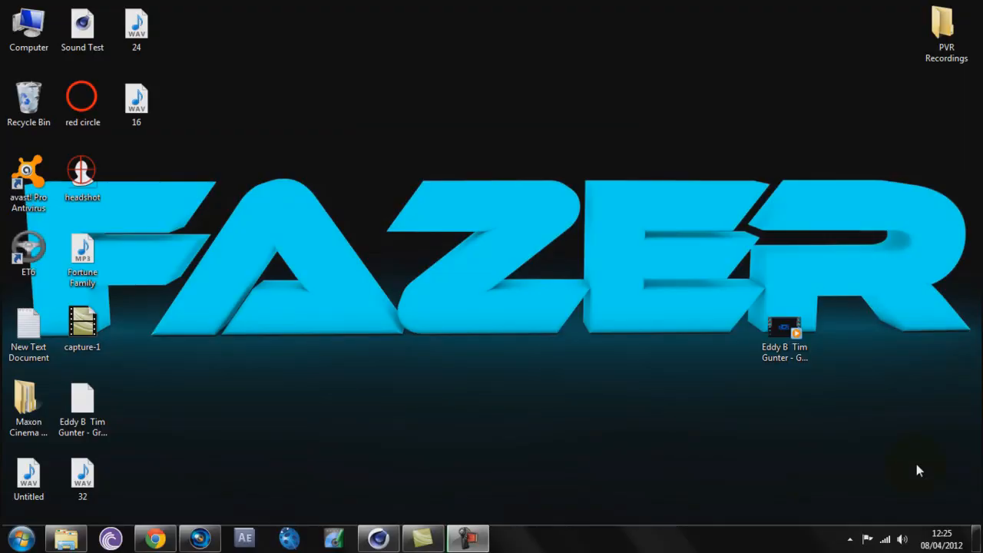
pyautogui.moveTo(665, 481)
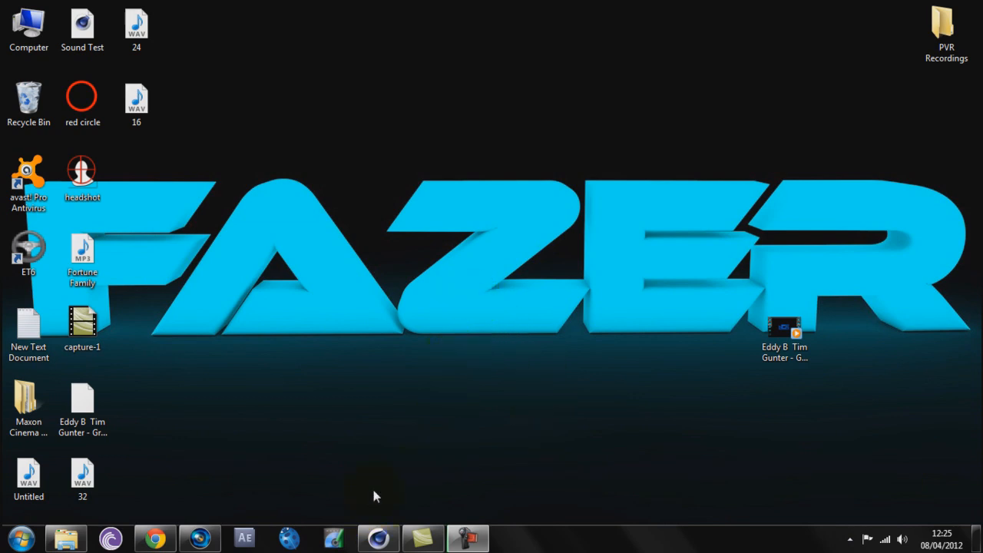
pyautogui.moveTo(388, 476)
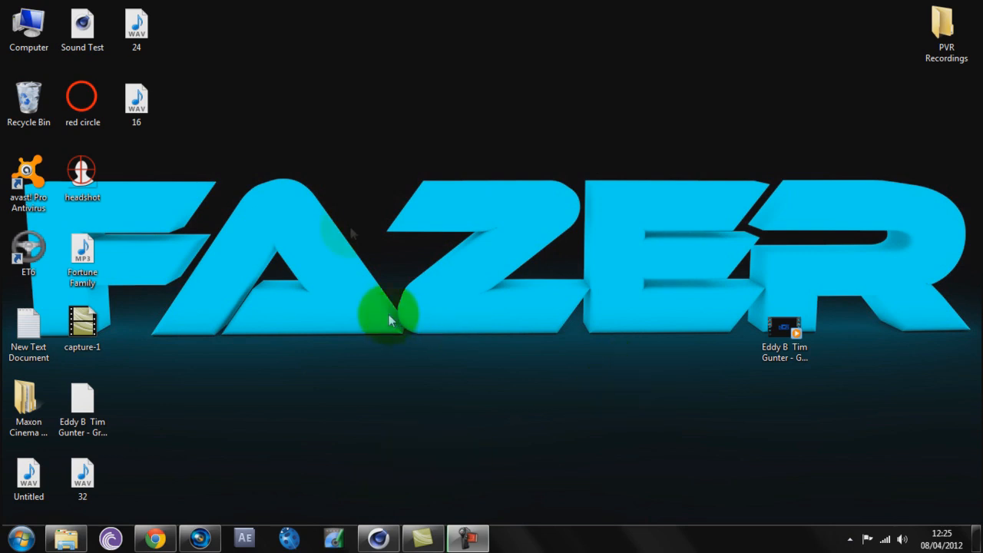
pyautogui.moveTo(751, 502)
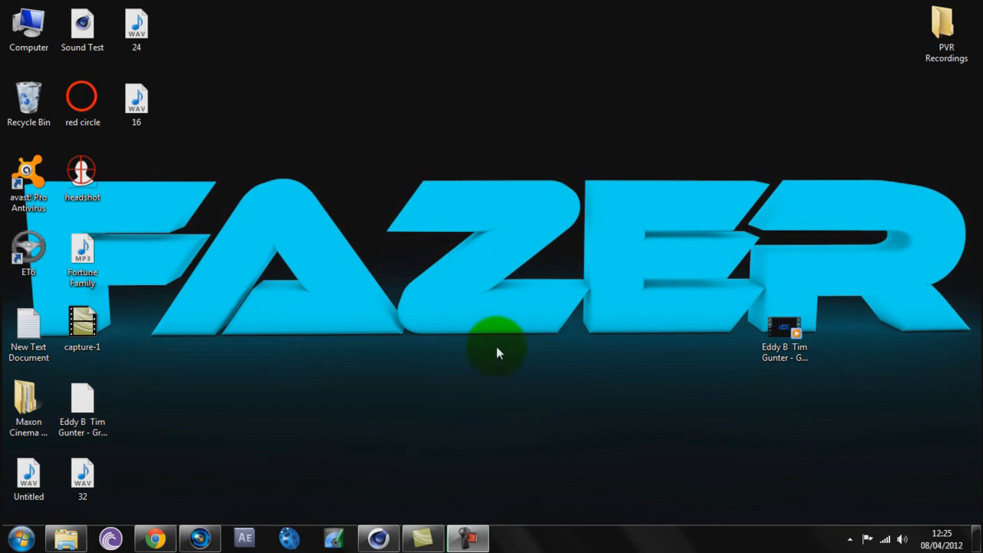
pyautogui.moveTo(471, 489)
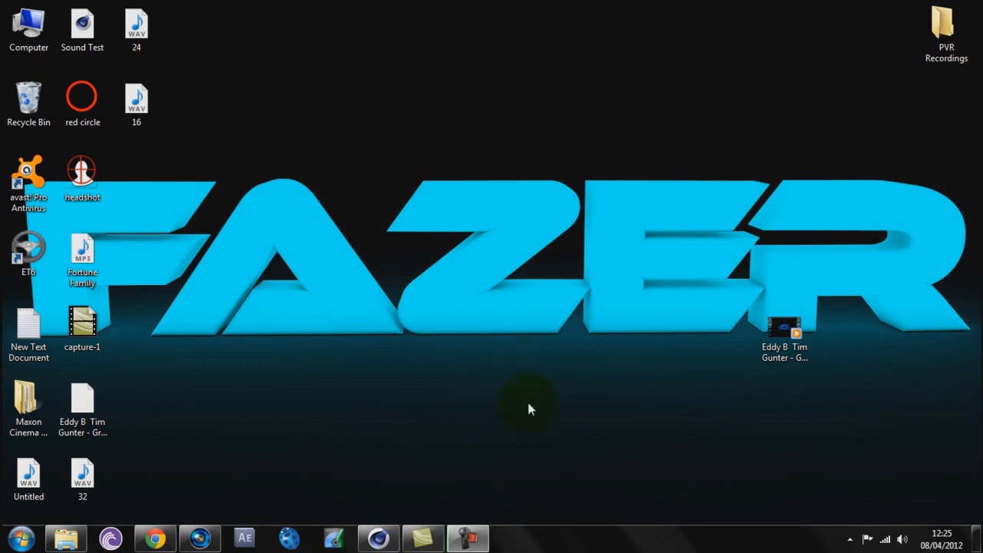
pyautogui.moveTo(399, 192)
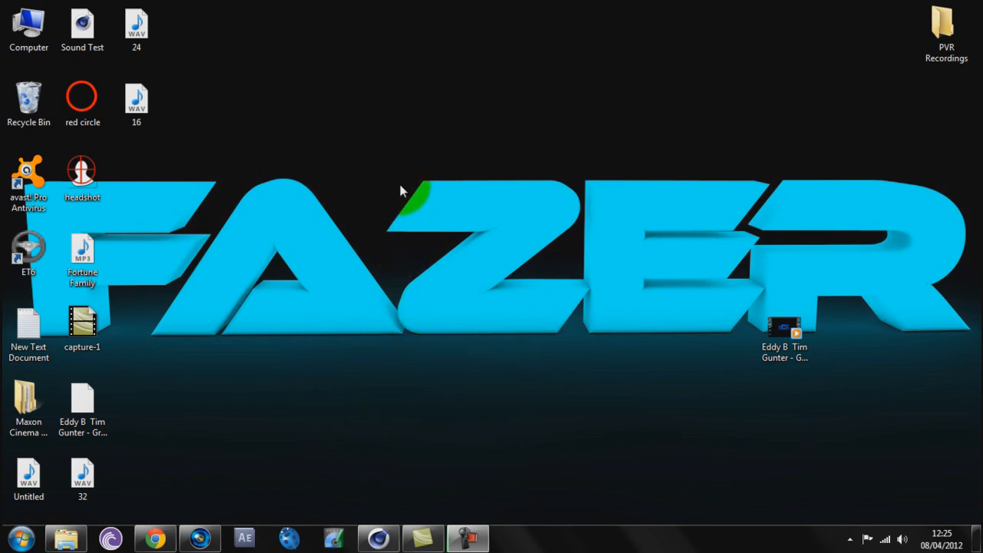
pyautogui.moveTo(388, 234)
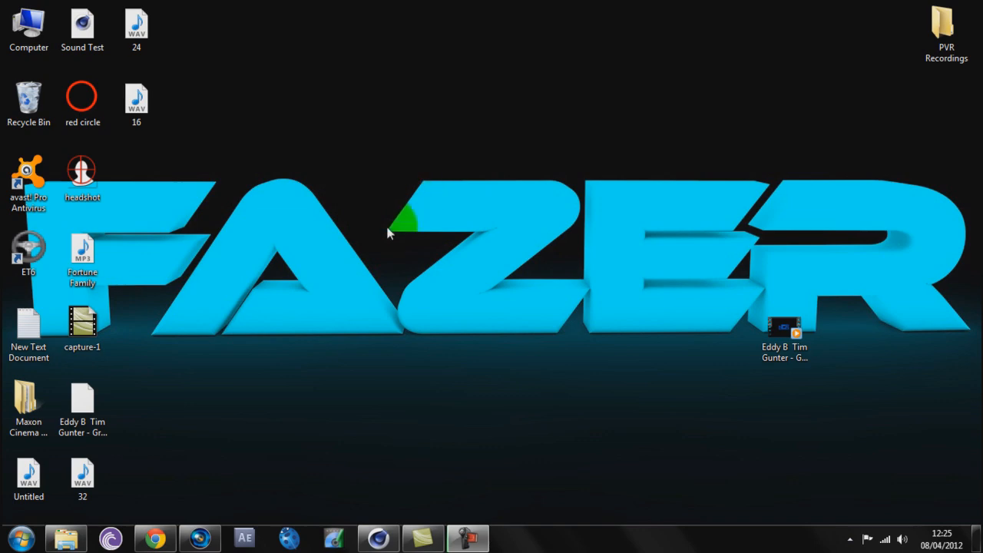
pyautogui.moveTo(376, 537)
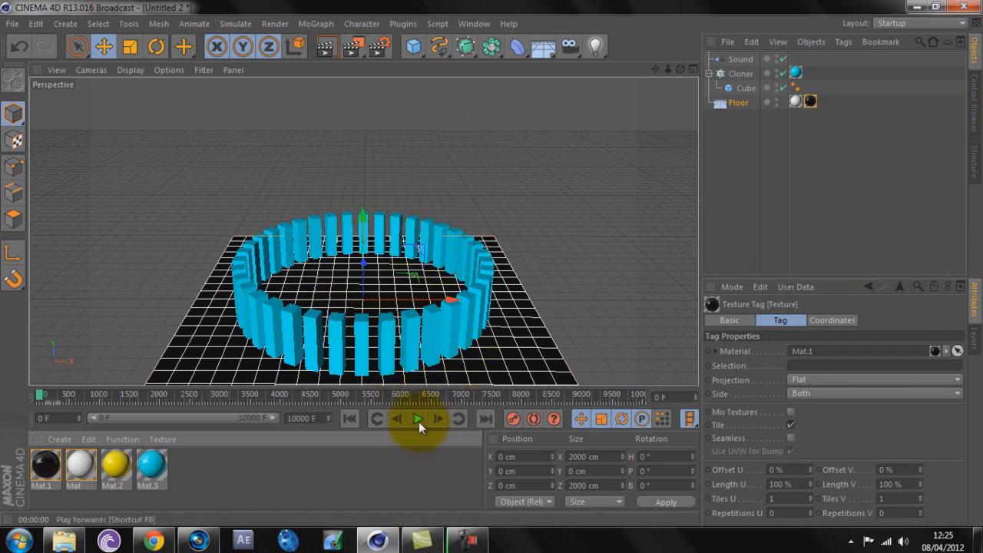
# - Play and scrub through the finished cube-ring animation, then delete all scene objects
pyautogui.click(418, 418)
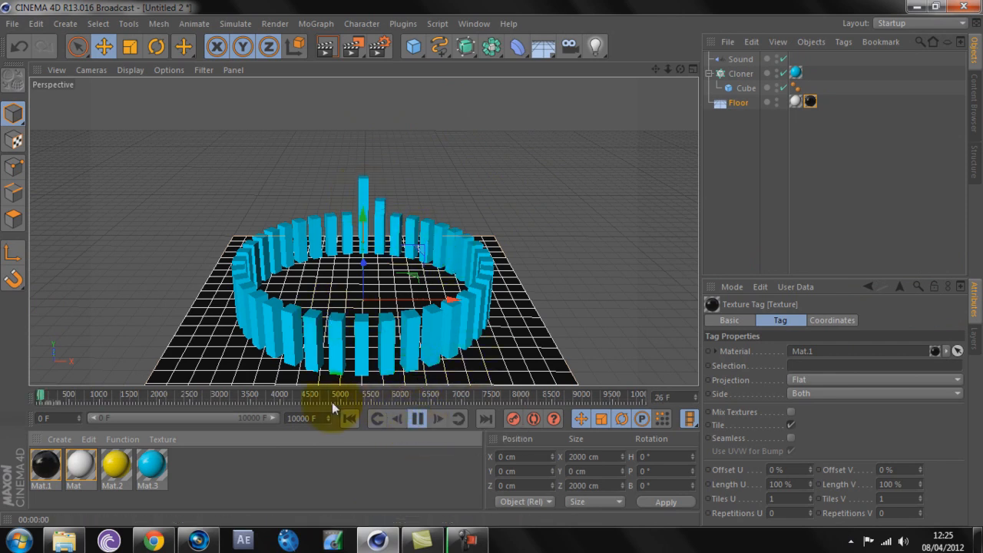
pyautogui.moveTo(334, 394); pyautogui.dragTo(66, 394)
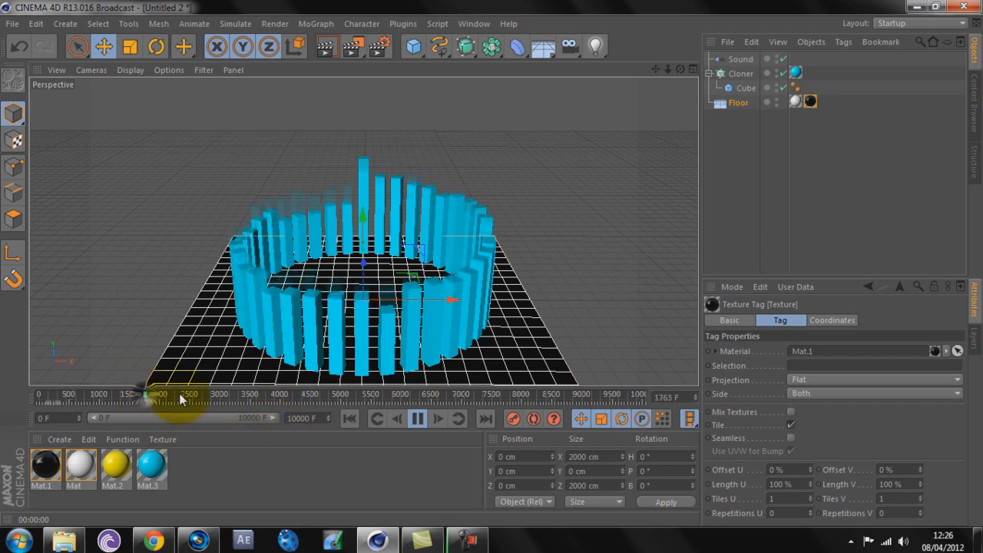
pyautogui.moveTo(177, 394); pyautogui.dragTo(299, 393)
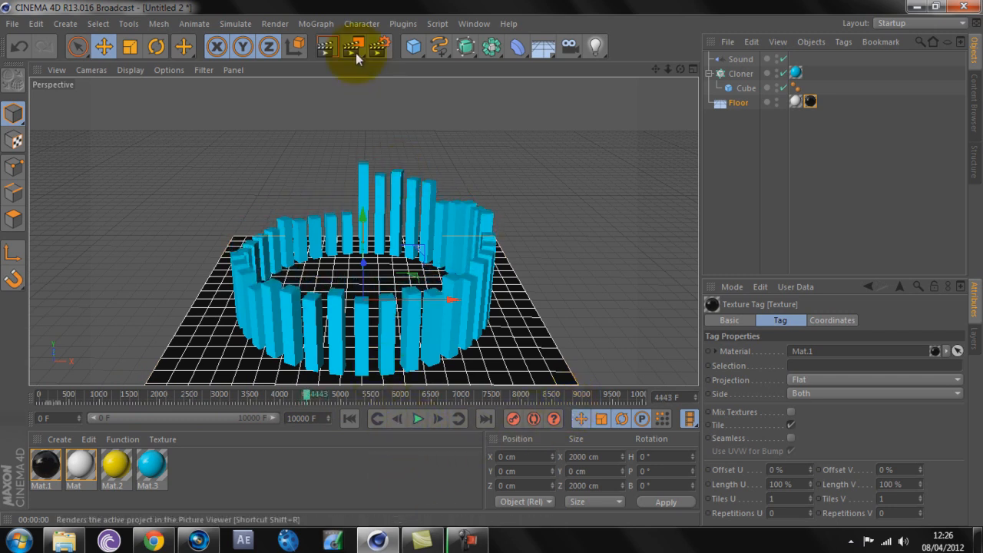
pyautogui.click(326, 47)
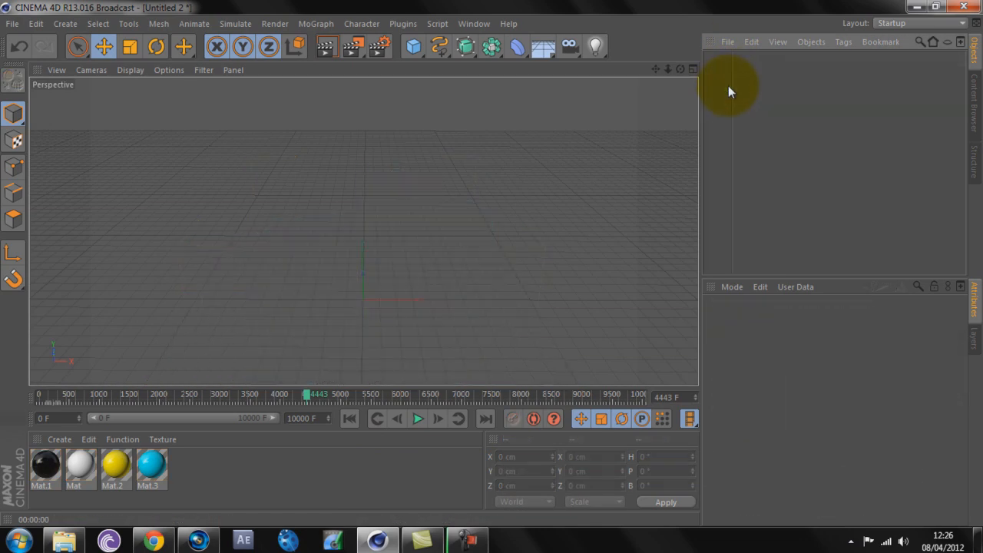
# - Add a floor and a cube primitive to the empty scene
pyautogui.click(543, 47)
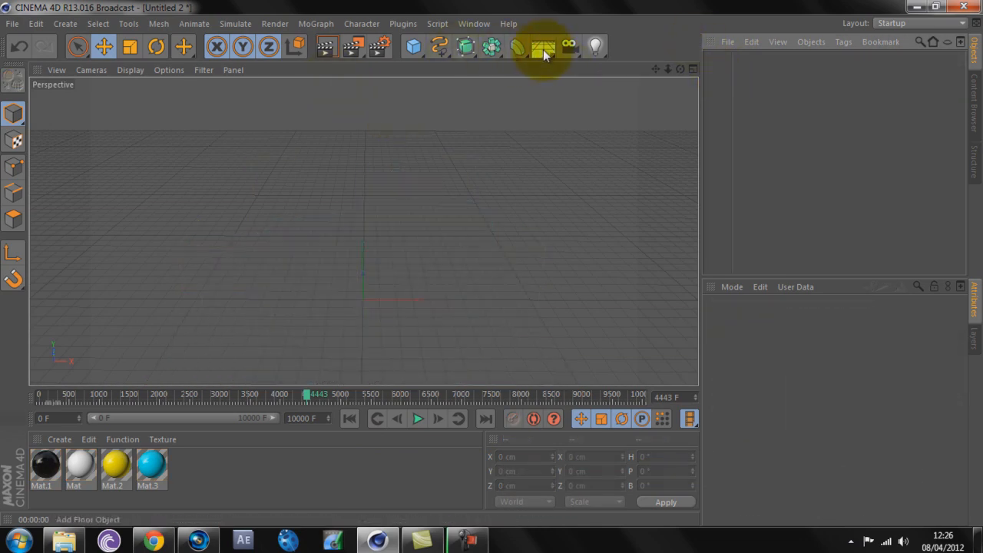
pyautogui.click(543, 47)
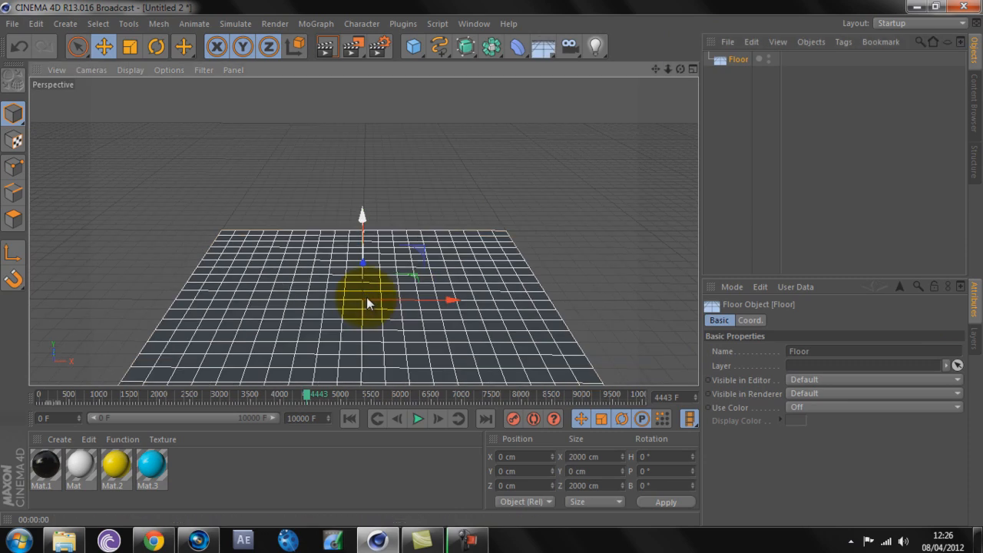
pyautogui.click(412, 47)
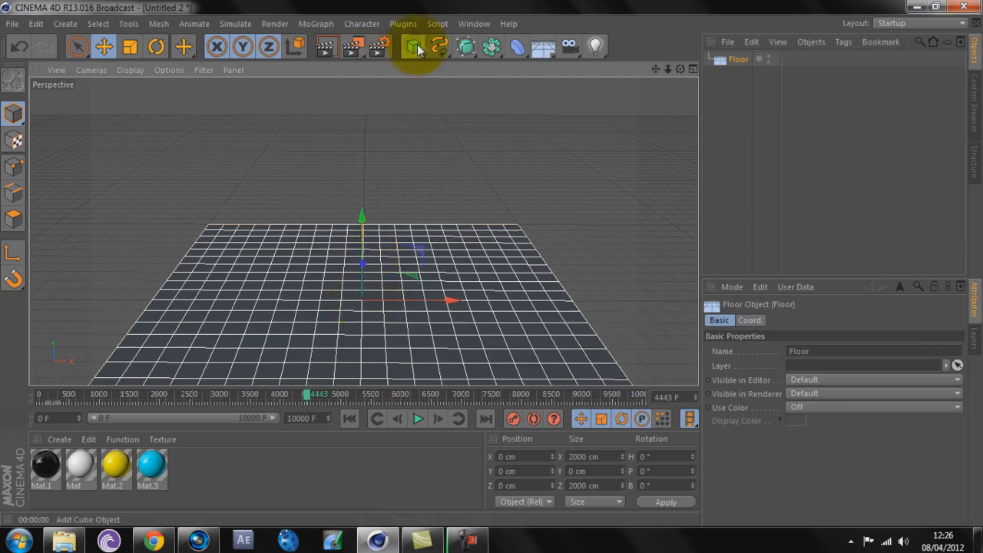
pyautogui.click(412, 47)
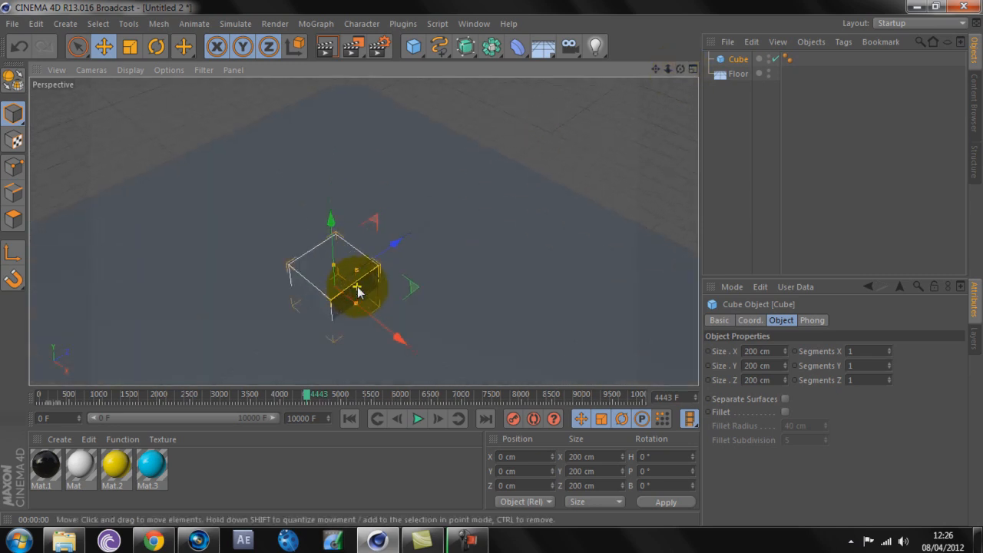
# - Scale the cube thinner in X and Z and taller in Y
pyautogui.moveTo(357, 290); pyautogui.dragTo(341, 317)
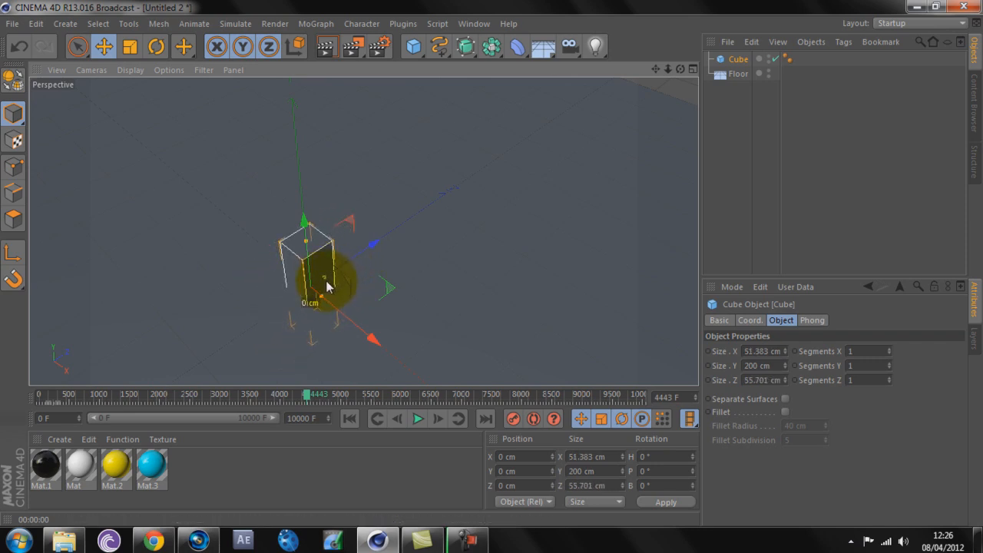
pyautogui.moveTo(327, 288); pyautogui.dragTo(300, 138)
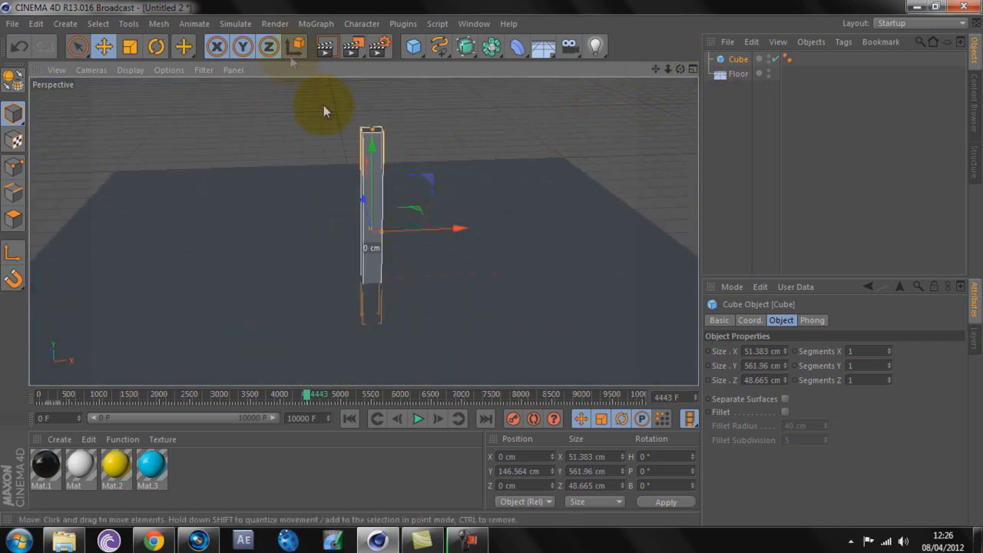
pyautogui.click(315, 23)
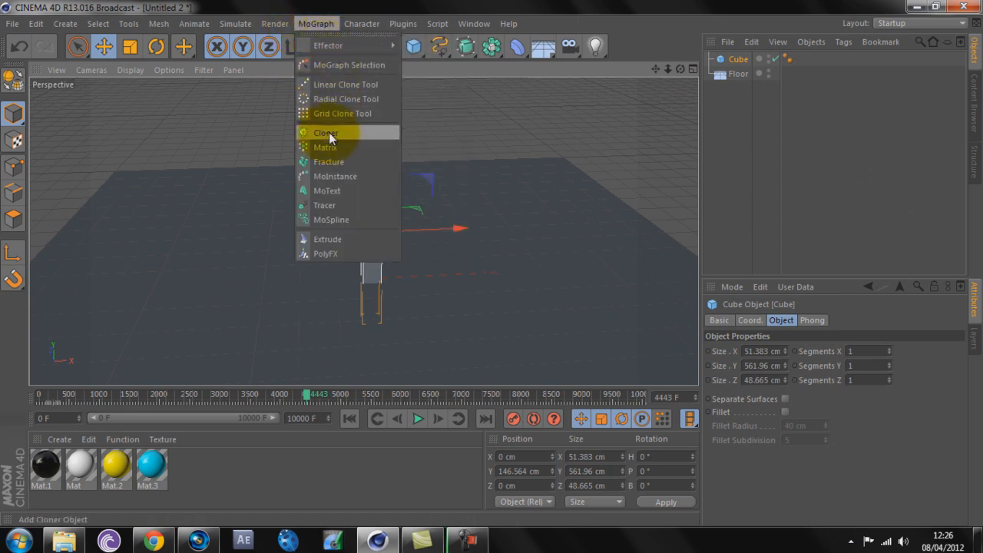
# - Add a Radial Cloner holding the cube on the XZ plane, radius 397, count 23
pyautogui.click(325, 133)
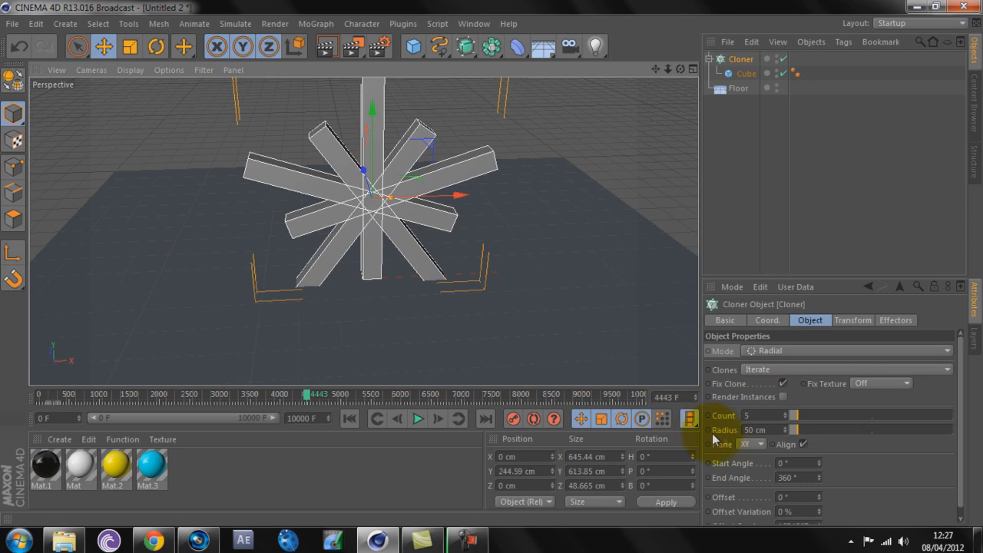
pyautogui.click(756, 444)
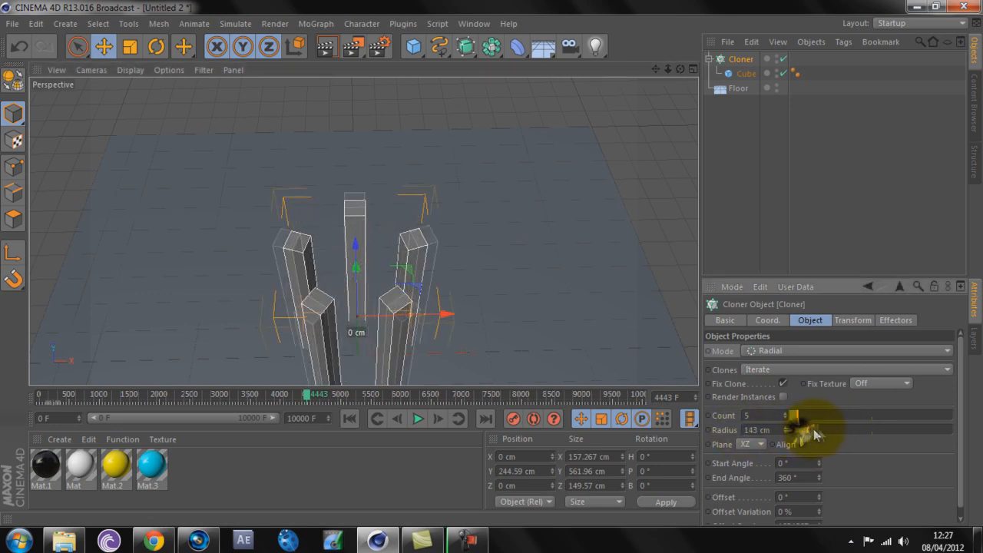
pyautogui.moveTo(791, 430); pyautogui.dragTo(837, 429)
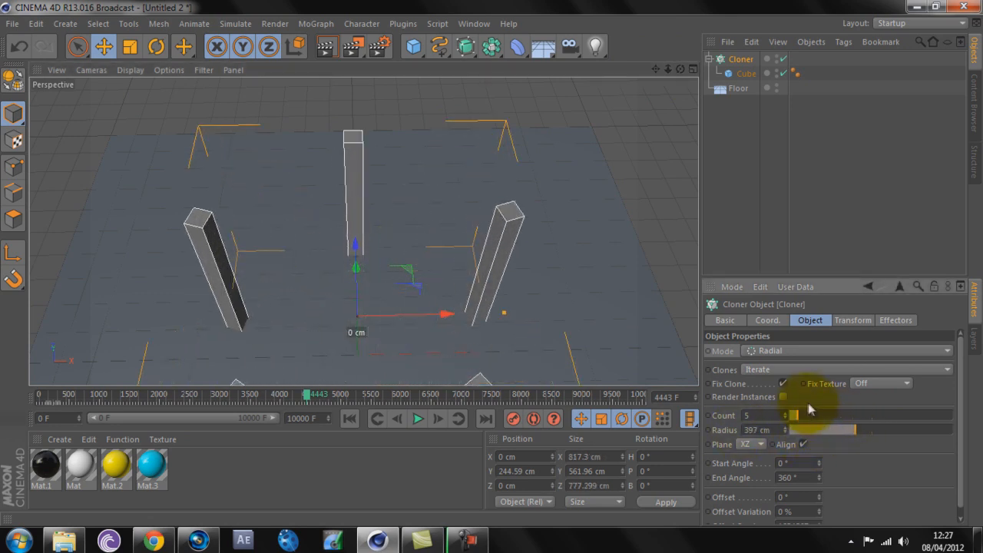
pyautogui.moveTo(794, 415); pyautogui.dragTo(825, 415)
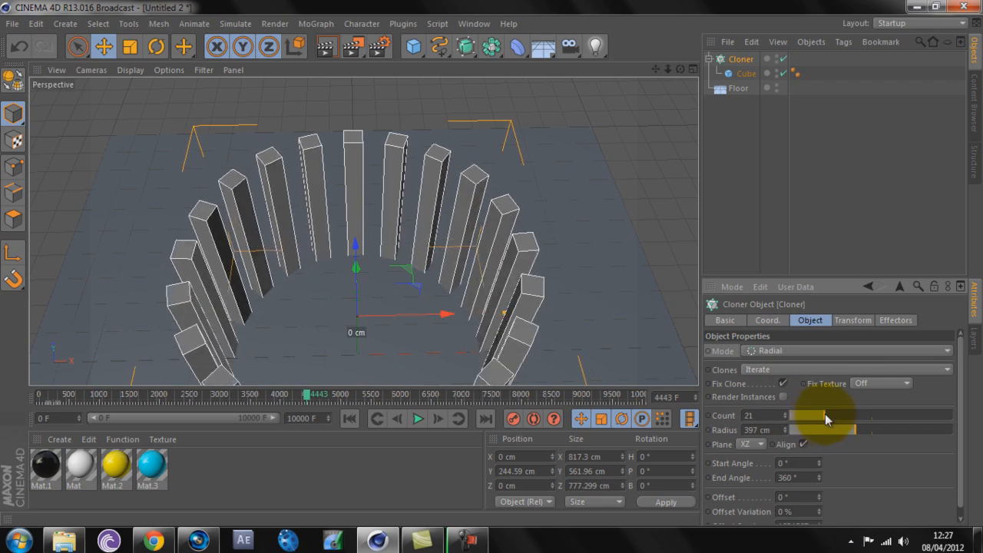
pyautogui.moveTo(825, 415); pyautogui.dragTo(837, 414)
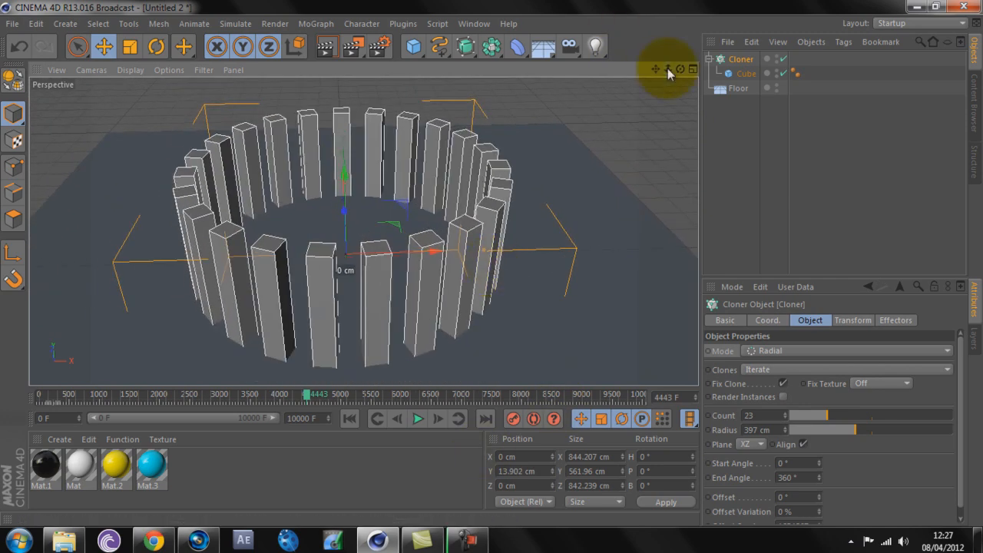
# - Stop playback and add a Sound effector from the MoGraph menu
pyautogui.click(417, 418)
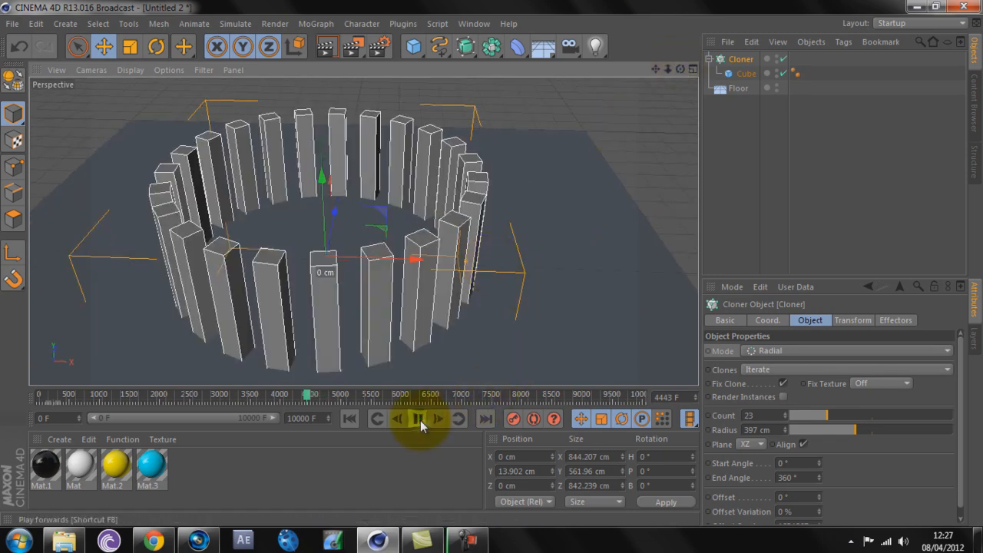
pyautogui.click(417, 418)
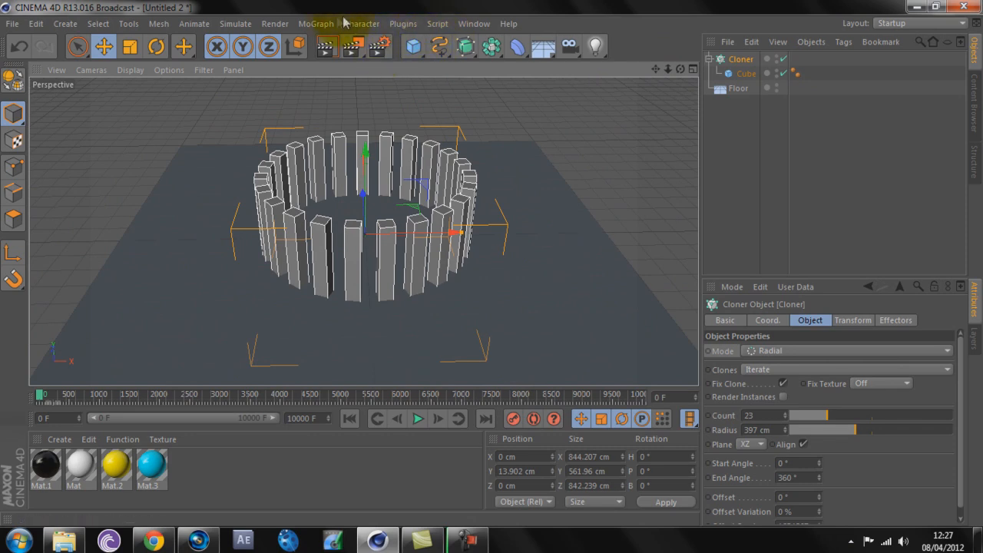
pyautogui.click(316, 23)
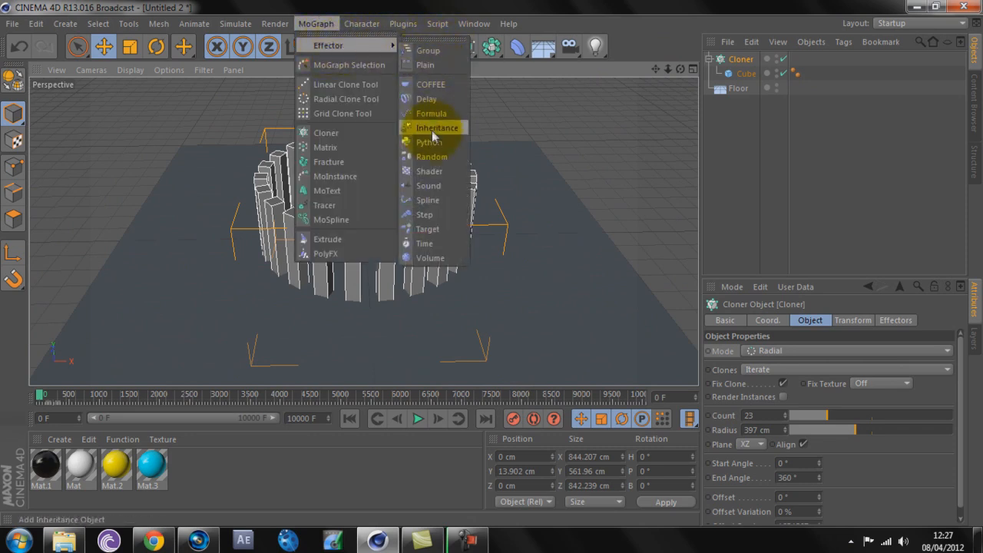
pyautogui.click(428, 185)
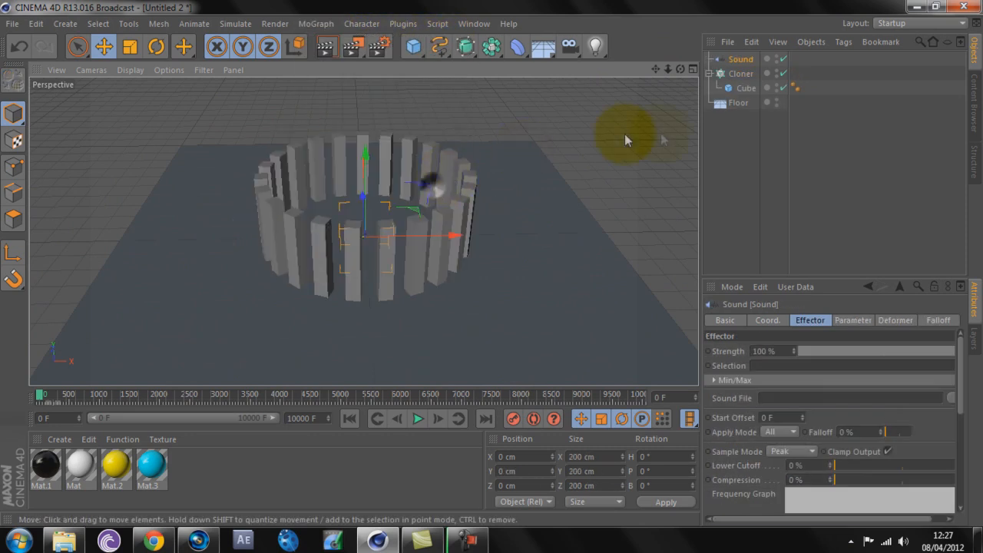
# - Confirm the Sound effector is listed in the Cloner's Effectors tab, then select it
pyautogui.click(740, 72)
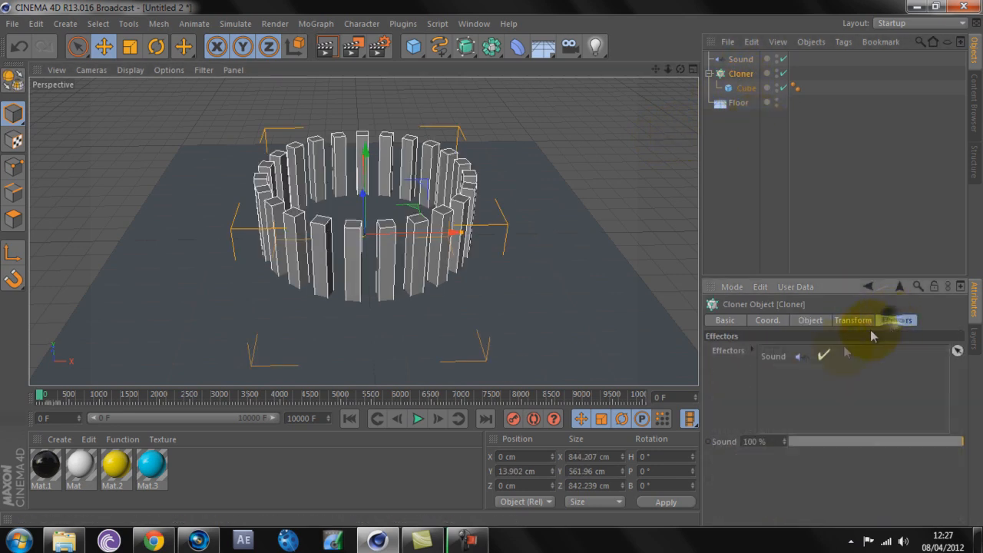
pyautogui.click(895, 320)
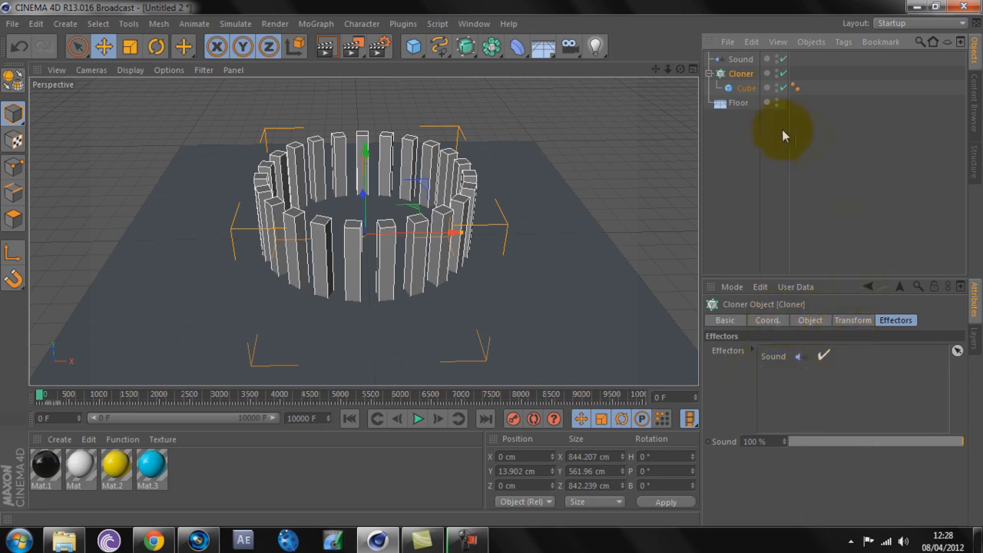
pyautogui.click(739, 59)
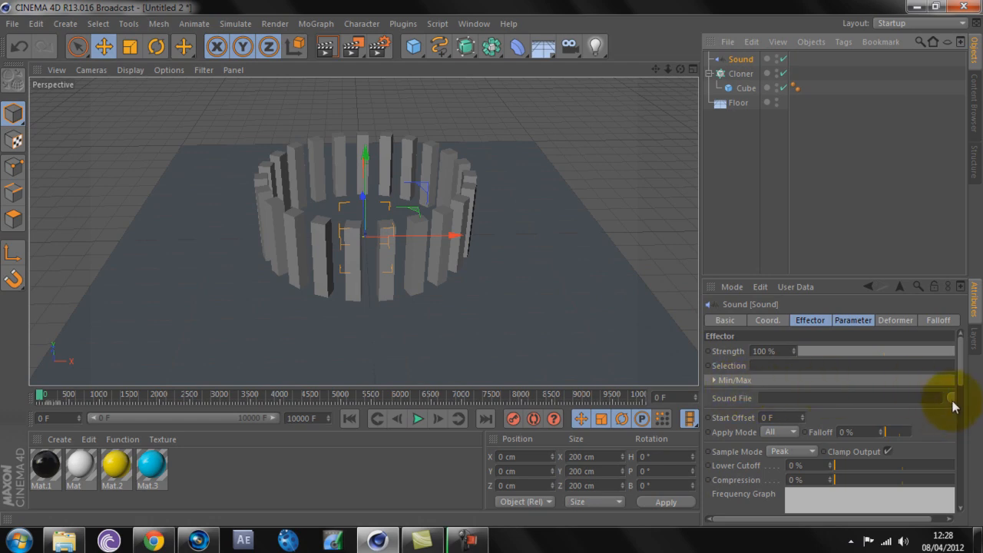
pyautogui.moveTo(952, 405)
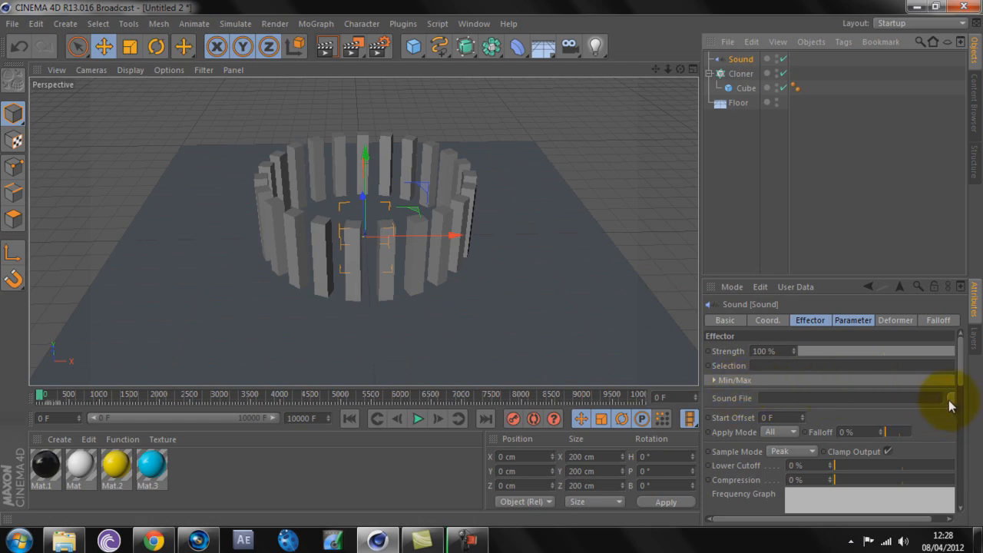
# - Load 32.wav, then 24.wav into the Sound effector, playing to test each
pyautogui.click(951, 398)
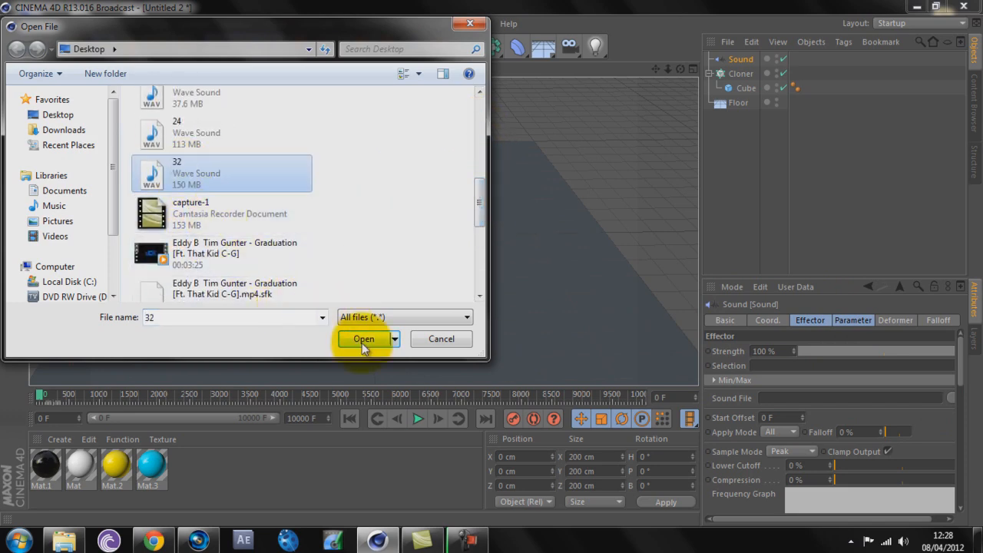
pyautogui.click(363, 339)
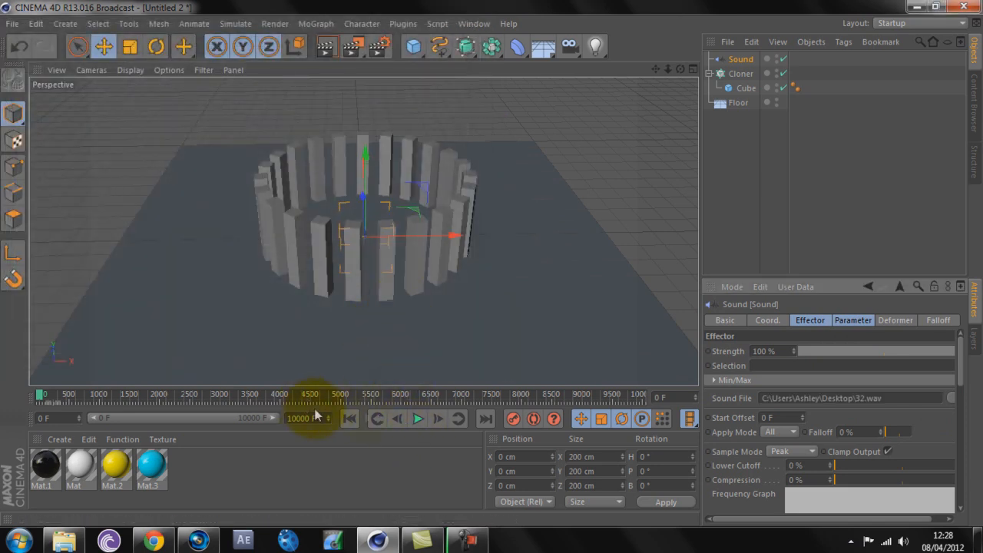
pyautogui.click(417, 418)
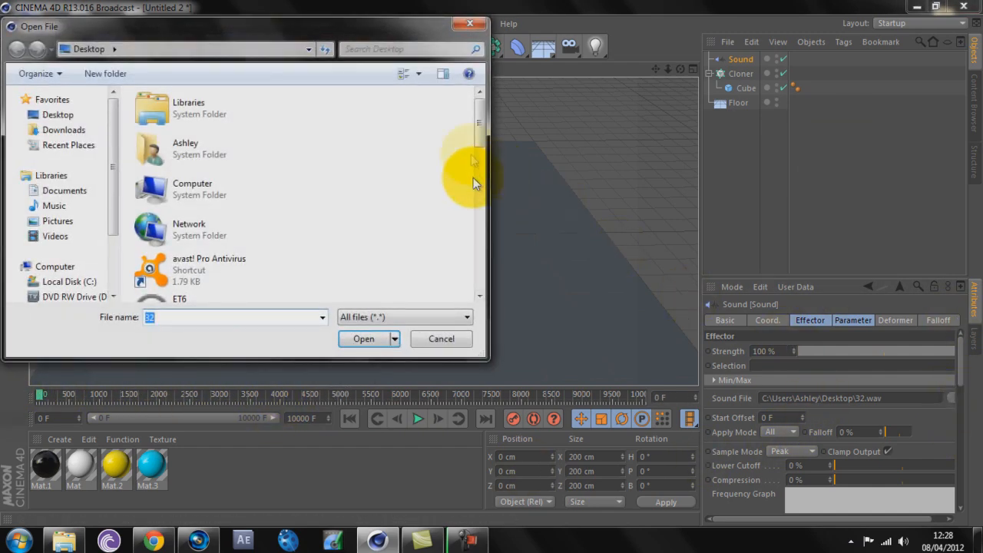
pyautogui.scroll(-3)
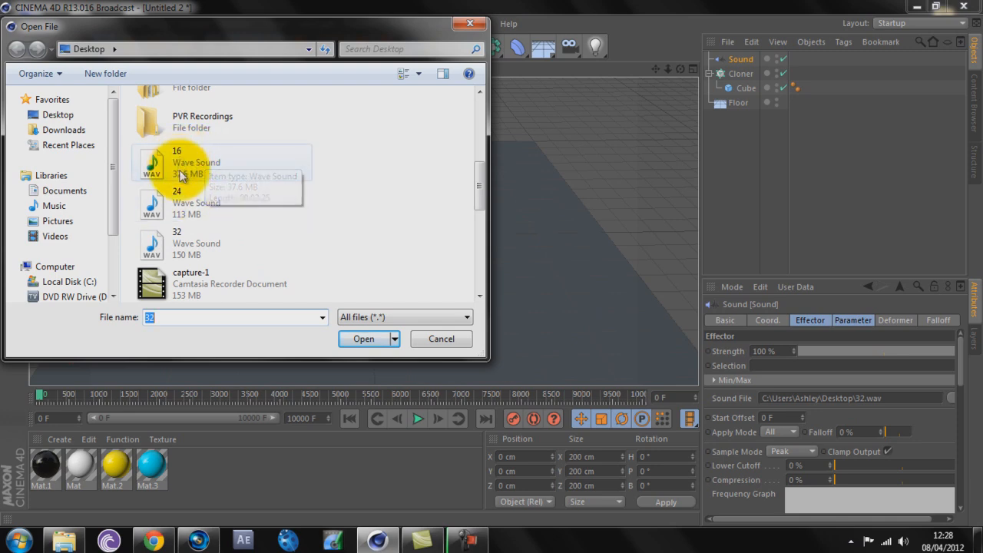
pyautogui.moveTo(184, 201)
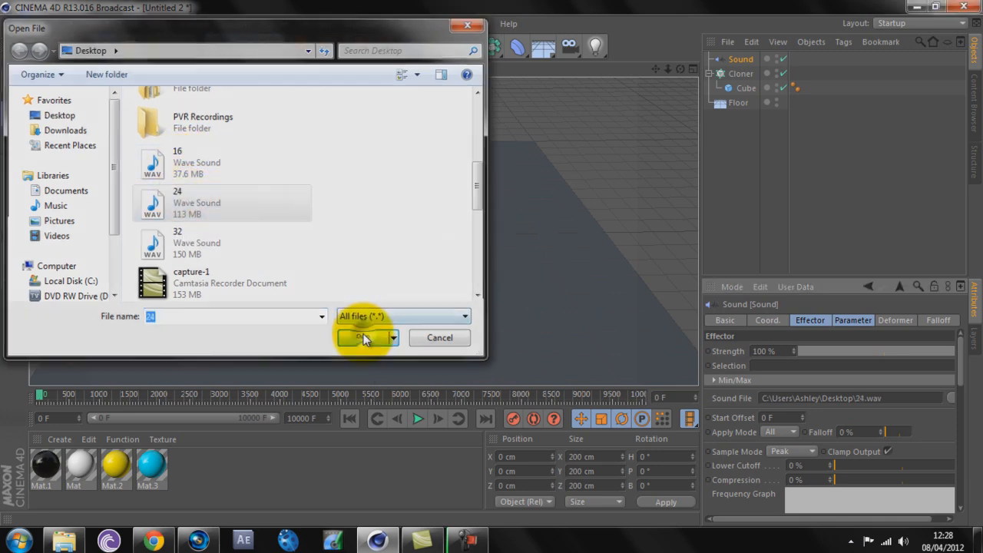
pyautogui.click(364, 338)
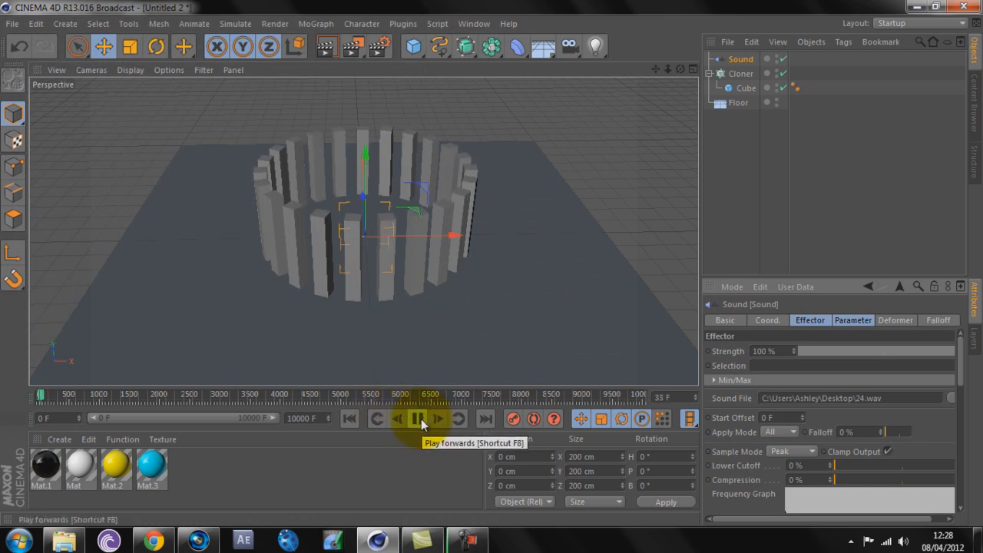
pyautogui.click(418, 418)
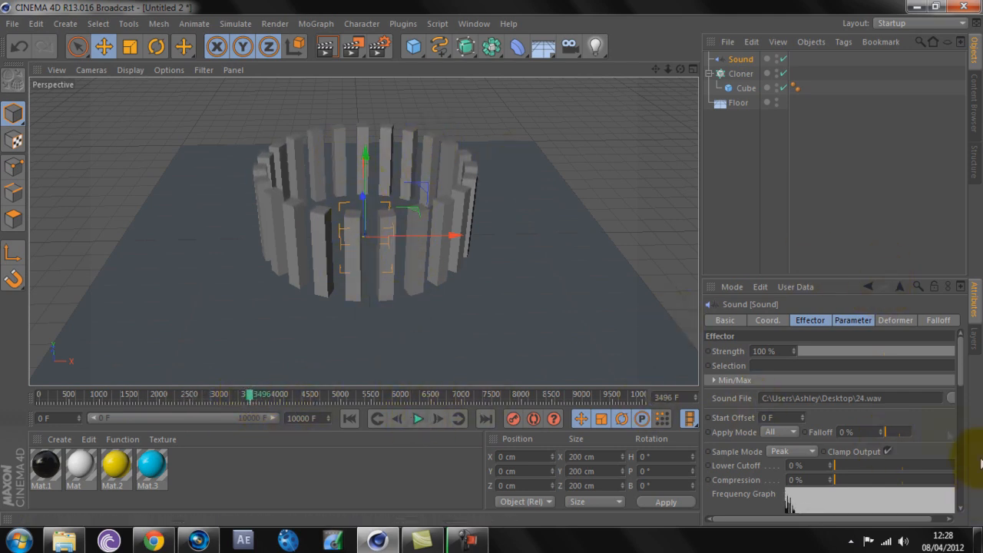
# - Switch the Sound effector's sound file to 16.wav
pyautogui.click(951, 397)
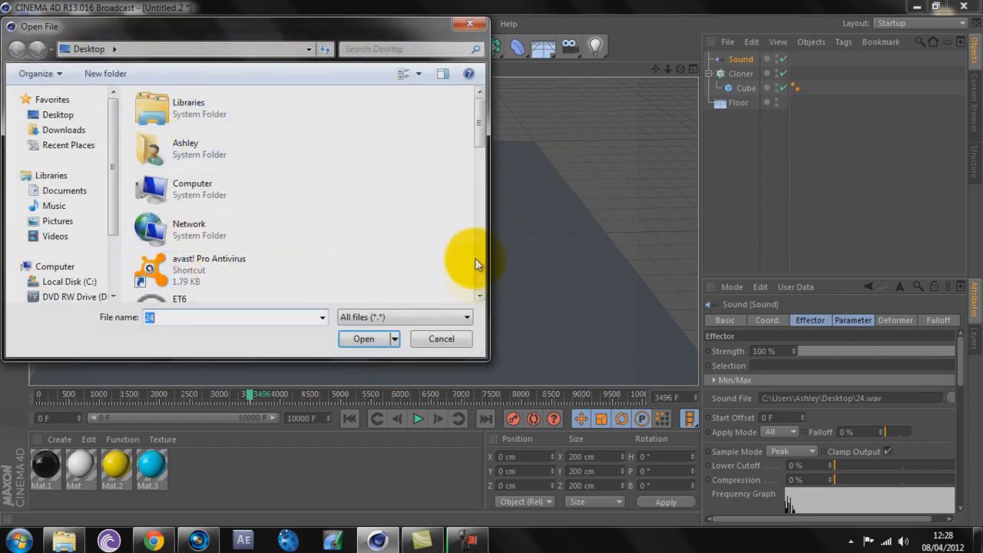
pyautogui.click(222, 239)
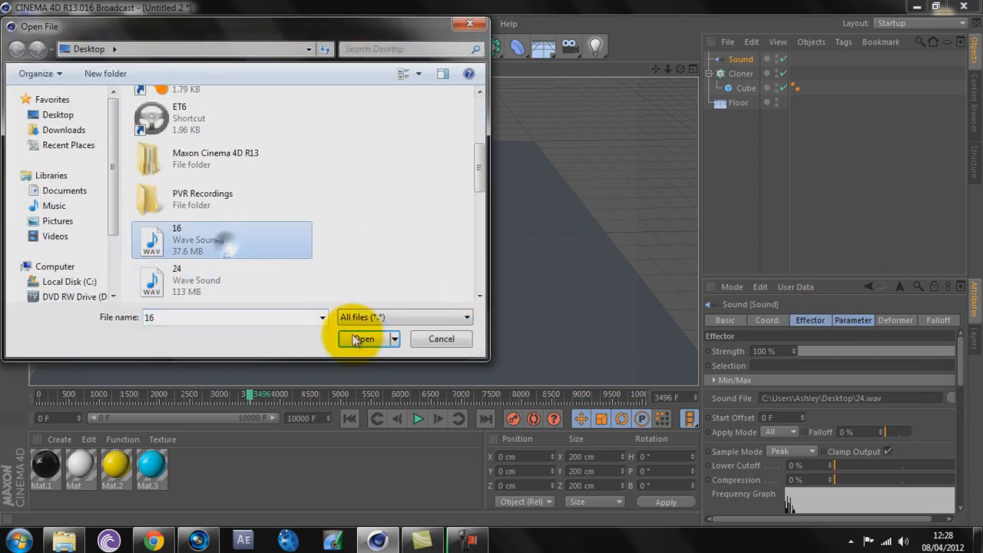
pyautogui.click(362, 339)
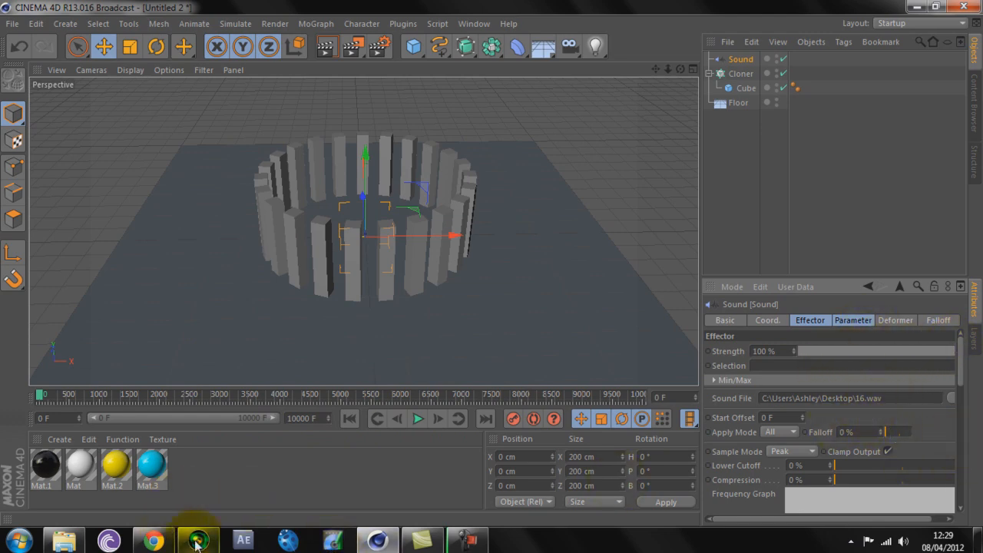
# - In Vegas Pro, browse WAV render templates for Untitled.wav on the Desktop, trying 96,000 Hz 32-bit float
pyautogui.click(196, 540)
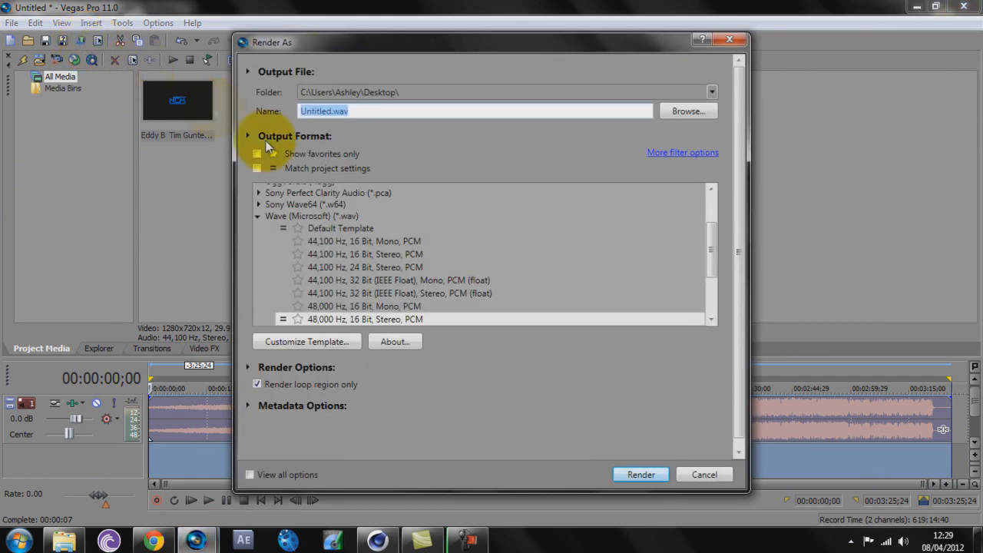
pyautogui.scroll(-3)
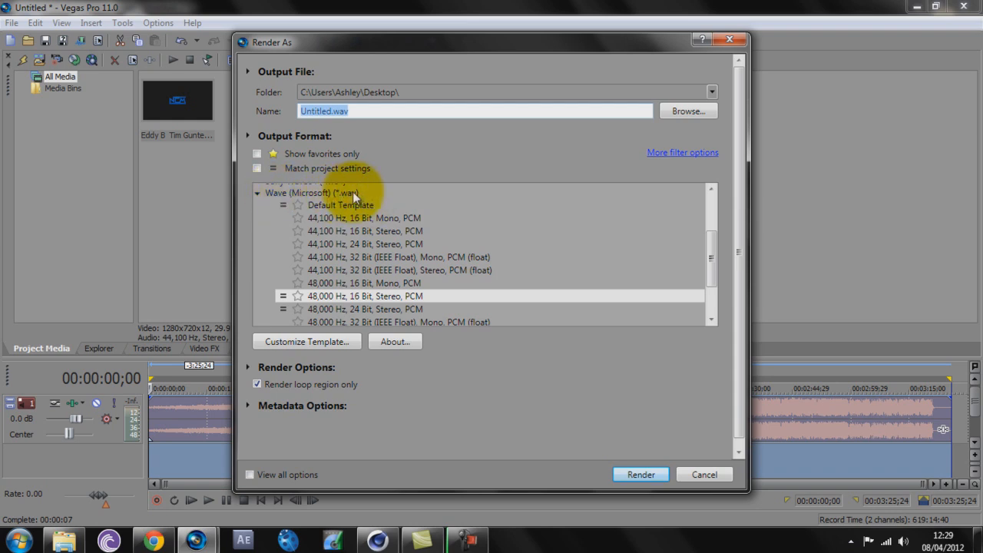
pyautogui.moveTo(366, 223)
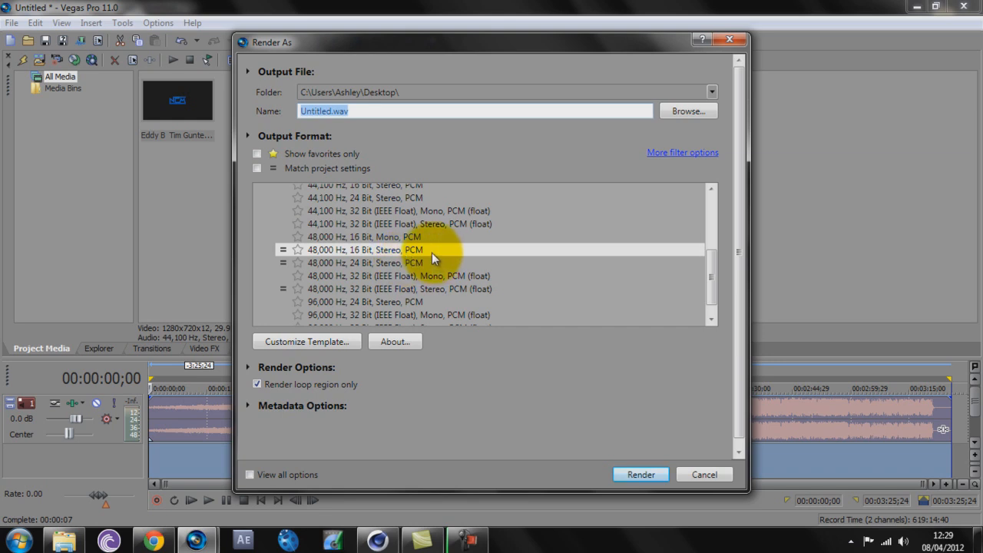
pyautogui.moveTo(707, 42)
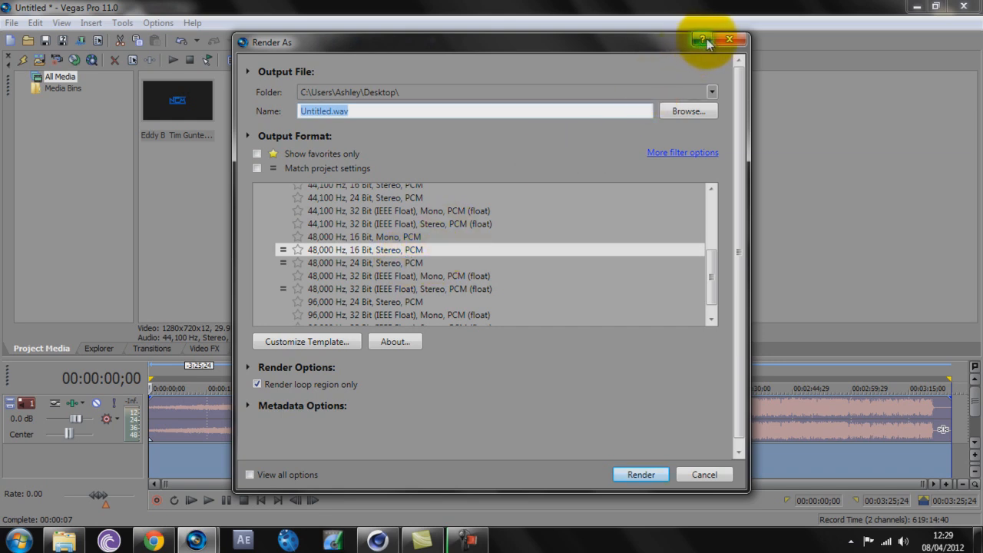
pyautogui.moveTo(242, 516)
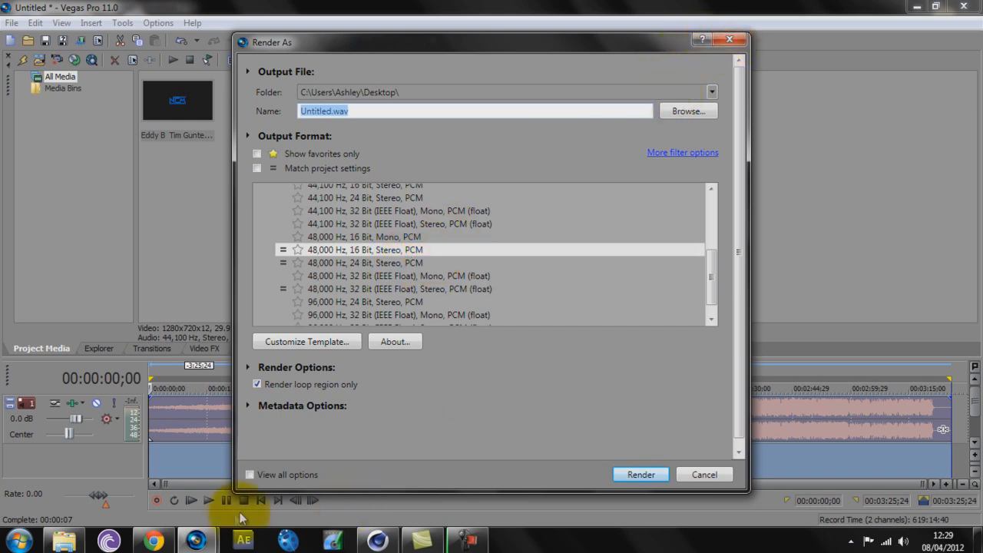
pyautogui.scroll(-3)
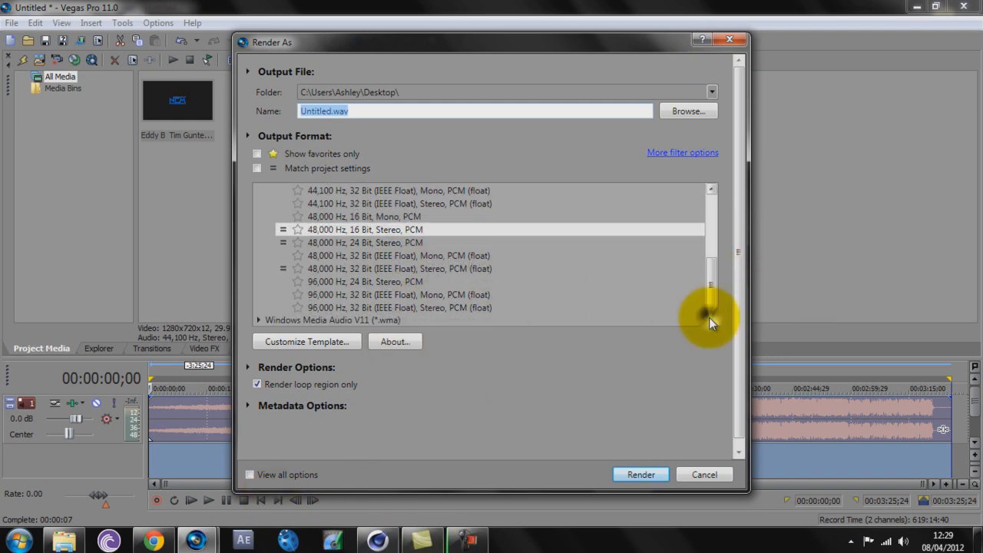
pyautogui.click(397, 294)
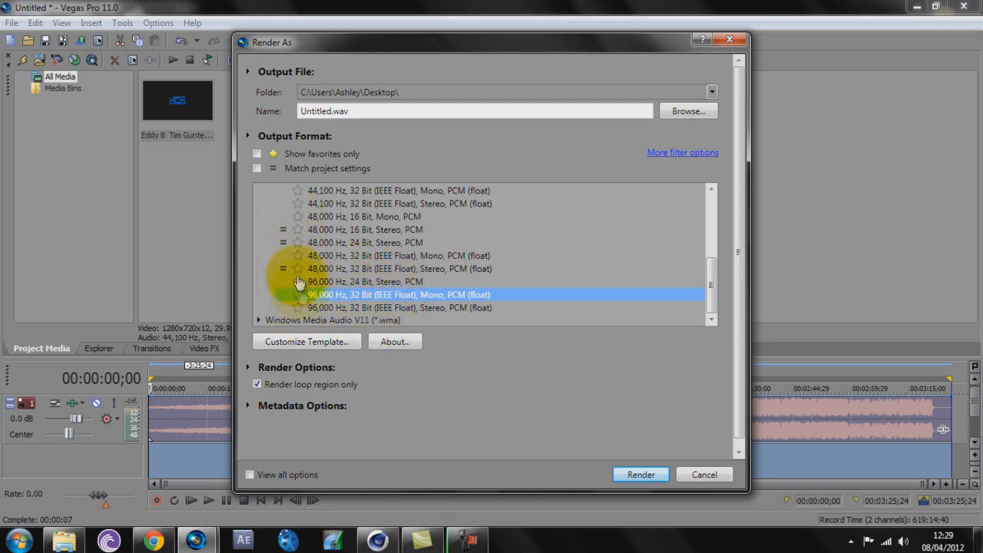
pyautogui.click(396, 307)
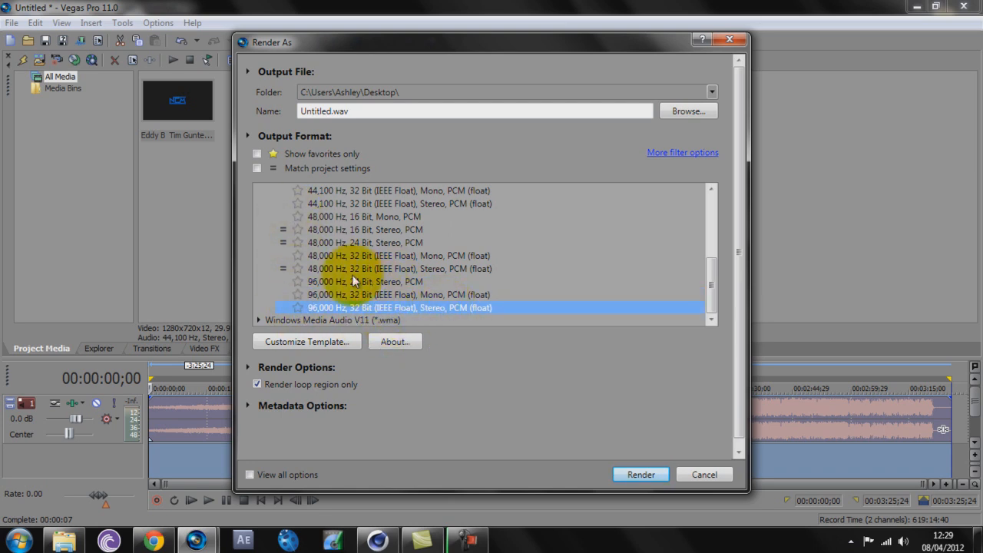
pyautogui.click(365, 230)
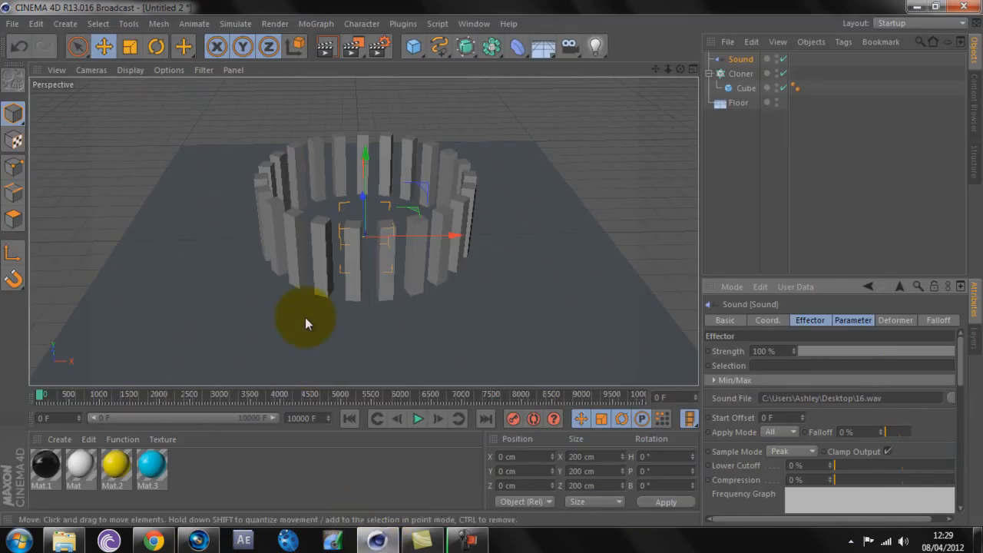
# - Start playback and change the Sound effector's Apply Mode from All to Step
pyautogui.click(418, 419)
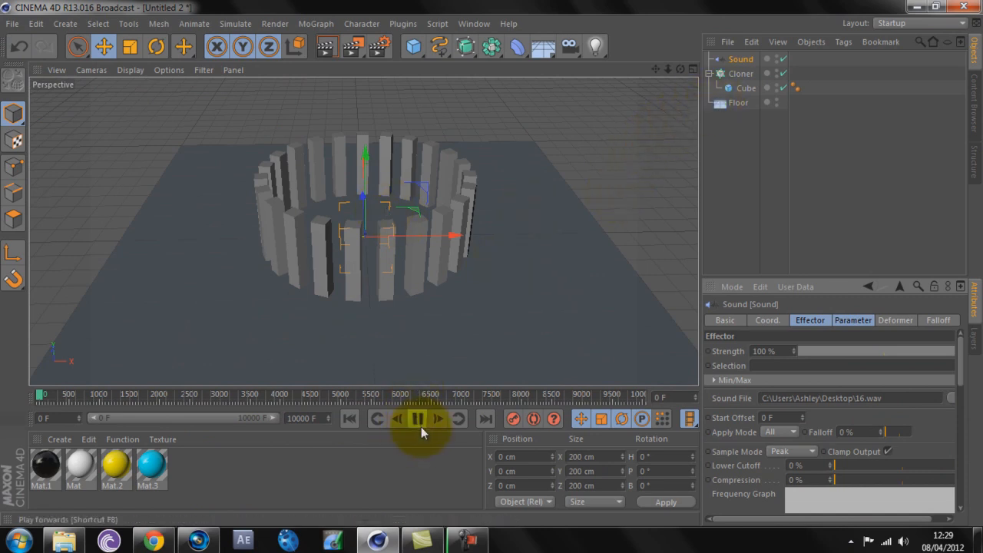
pyautogui.click(419, 418)
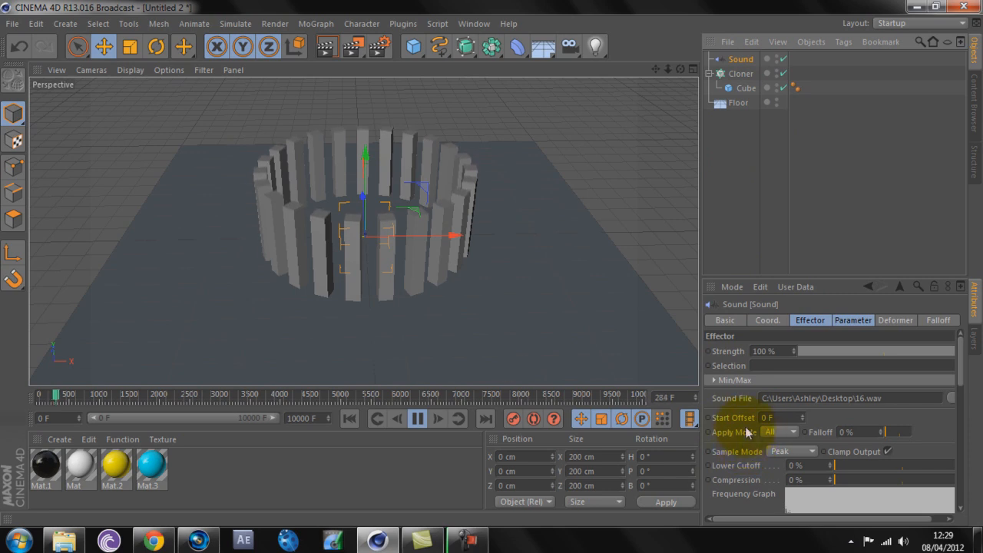
pyautogui.click(791, 451)
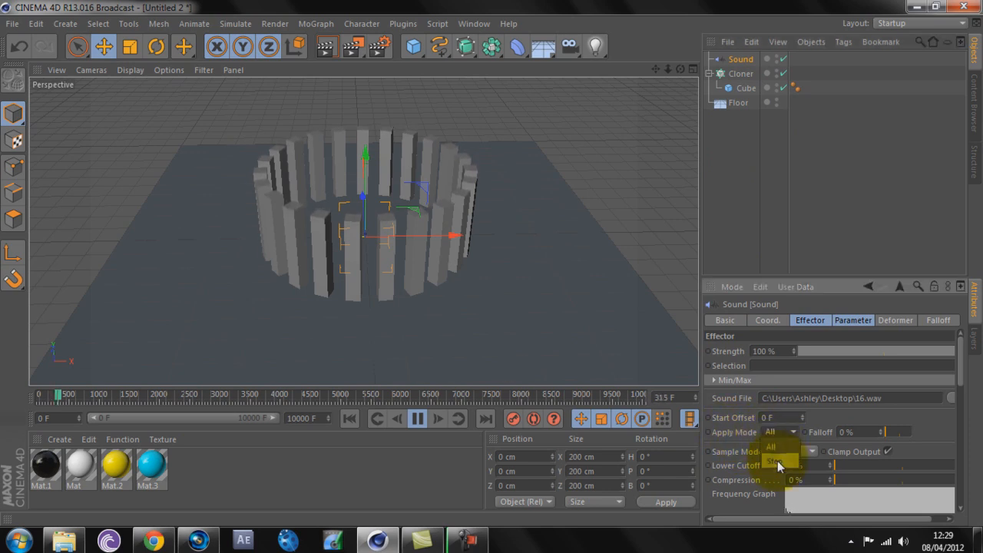
pyautogui.click(776, 461)
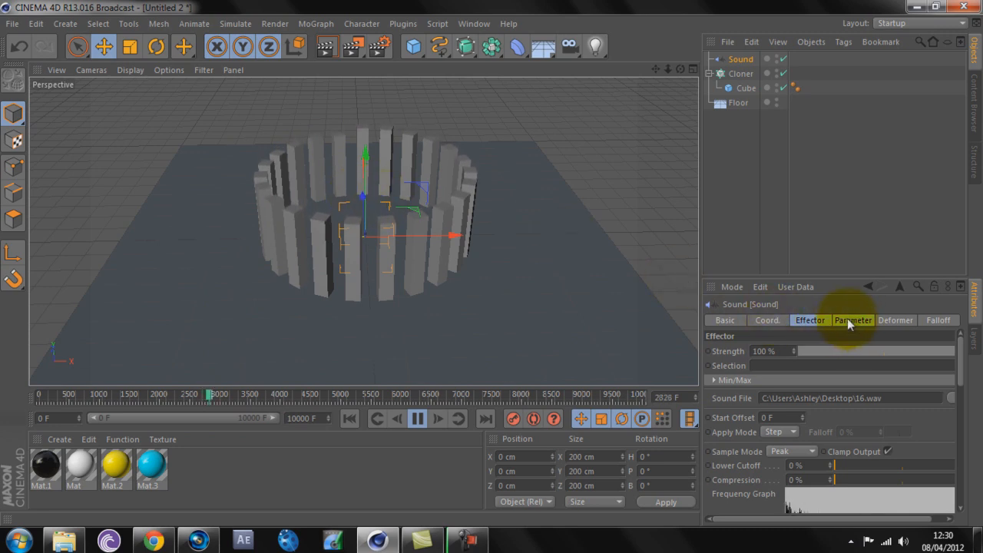
# - Enable Scale in the Parameter tab with S.X 0, S.Y 1, S.Z 0
pyautogui.click(852, 320)
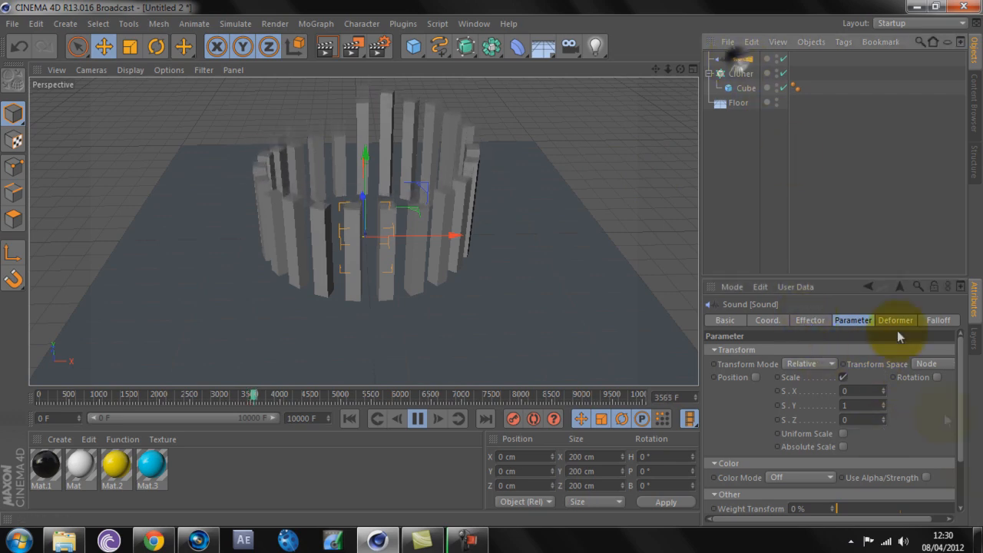
pyautogui.click(809, 321)
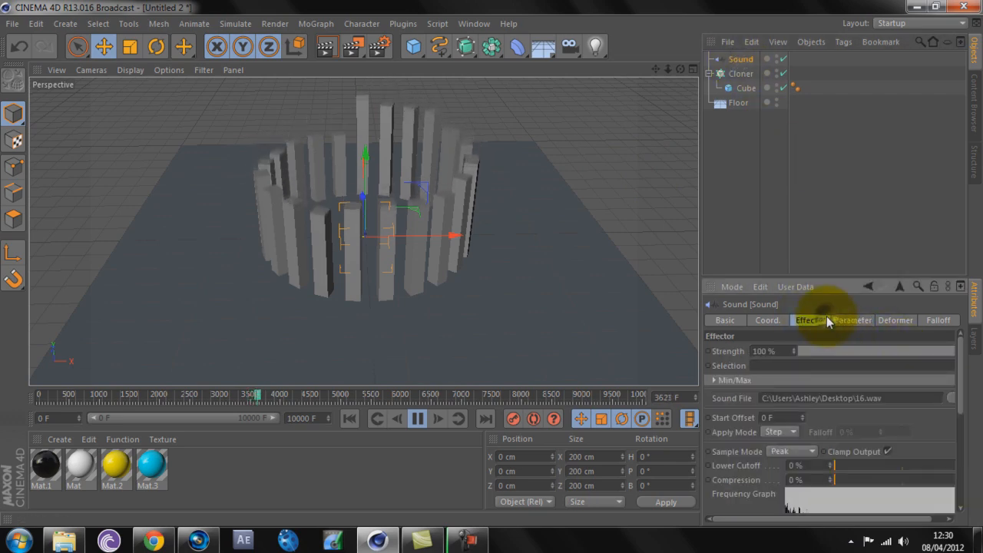
pyautogui.click(950, 398)
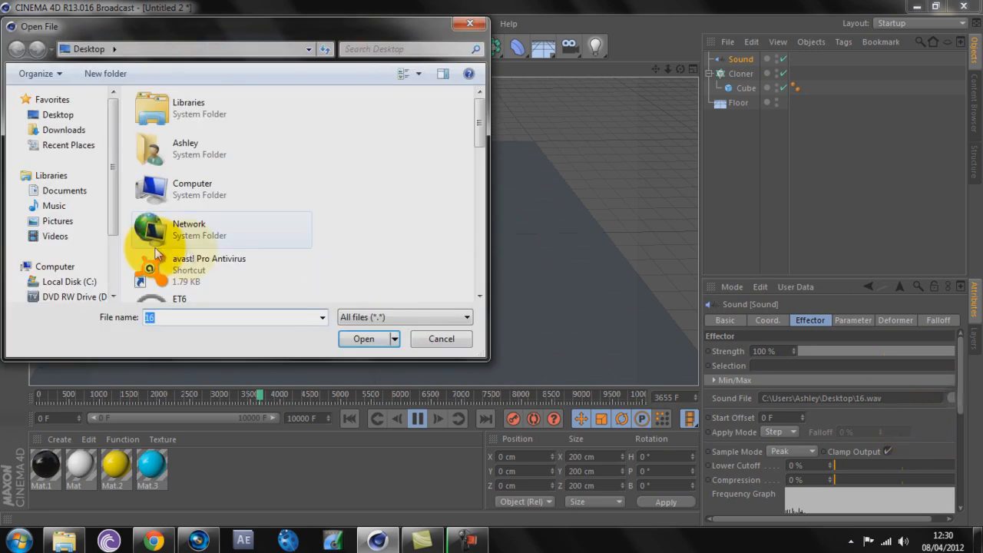
pyautogui.scroll(-3)
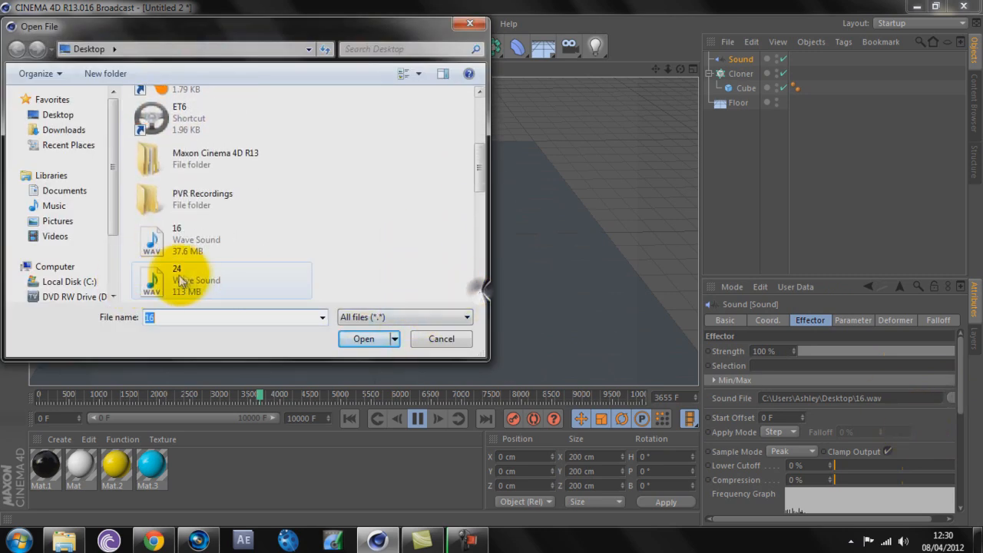
pyautogui.click(363, 338)
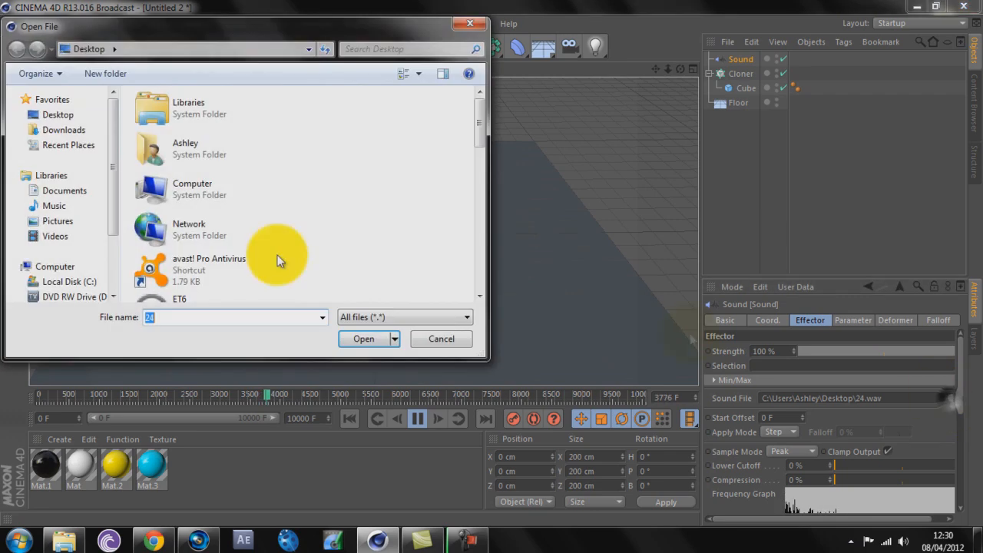
pyautogui.scroll(-3)
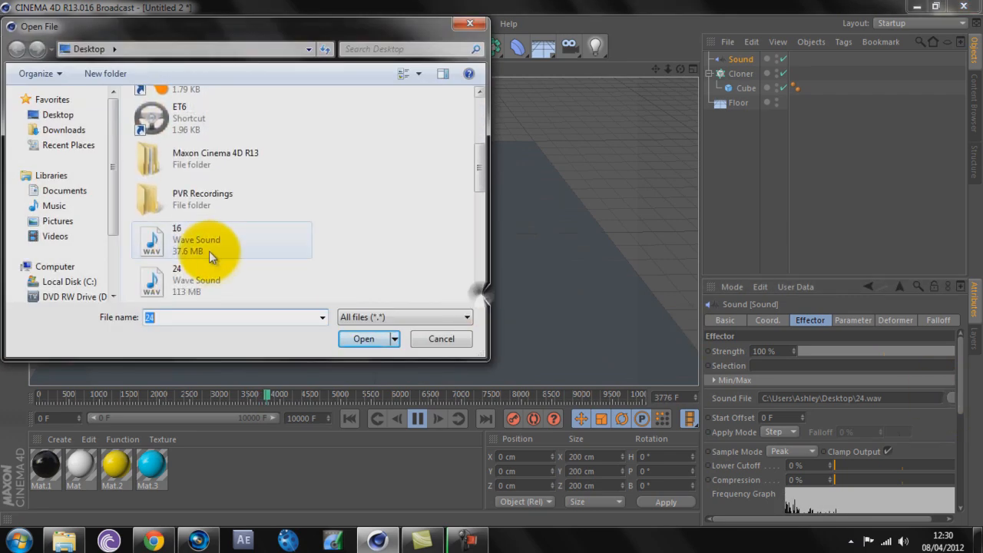
pyautogui.click(363, 338)
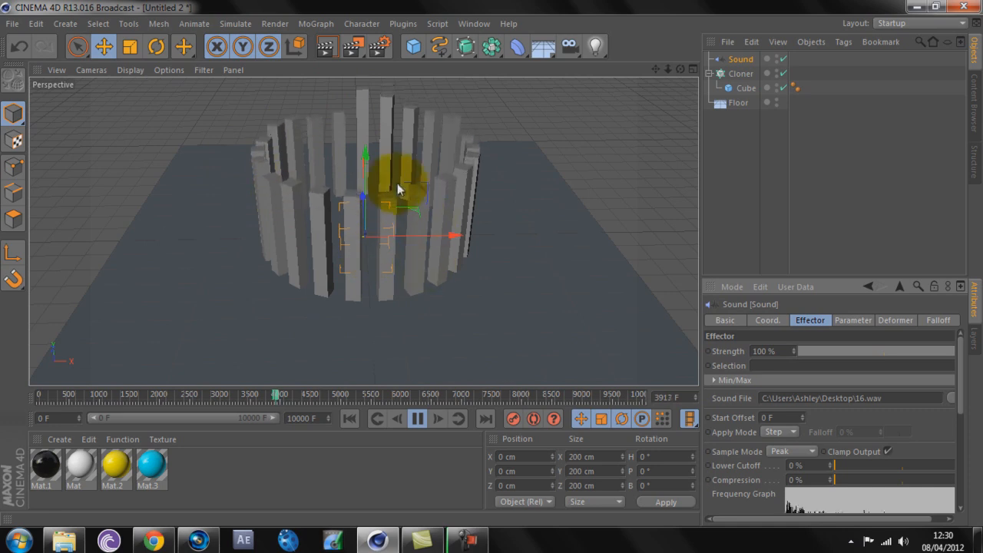
pyautogui.moveTo(399, 190); pyautogui.dragTo(494, 271)
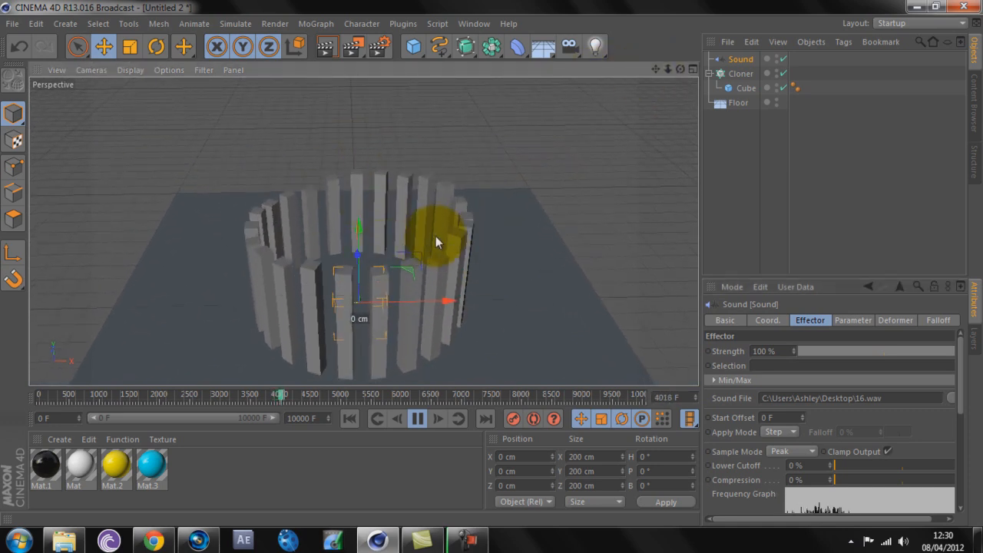
pyautogui.click(744, 88)
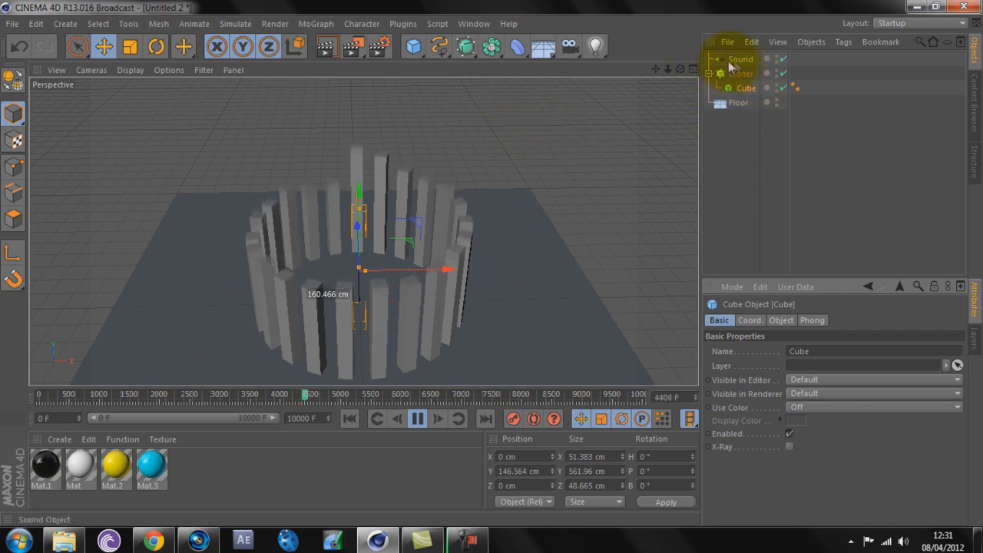
# - Assign cyan Mat.3 to the Cloner and black Mat.1 to the Floor, then render
pyautogui.click(740, 59)
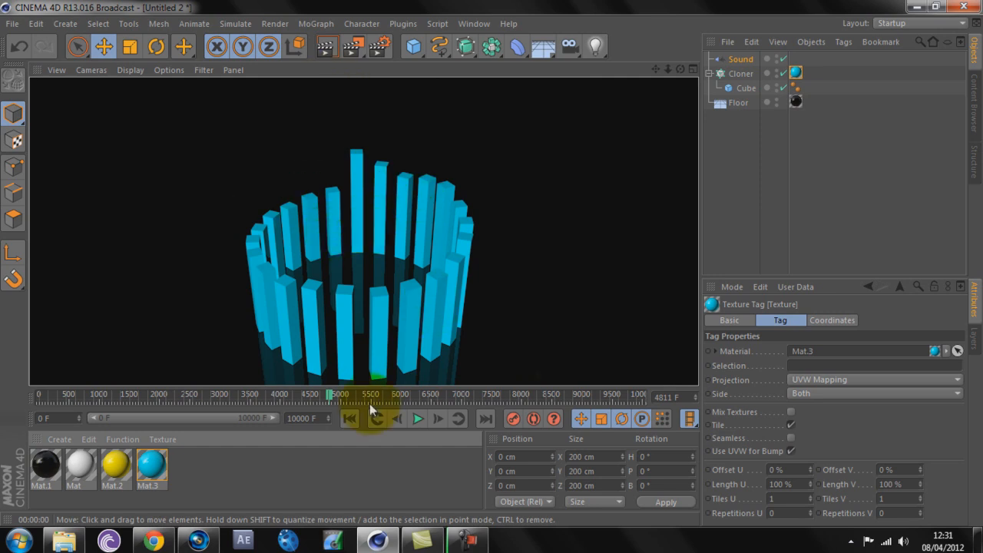
pyautogui.click(384, 322)
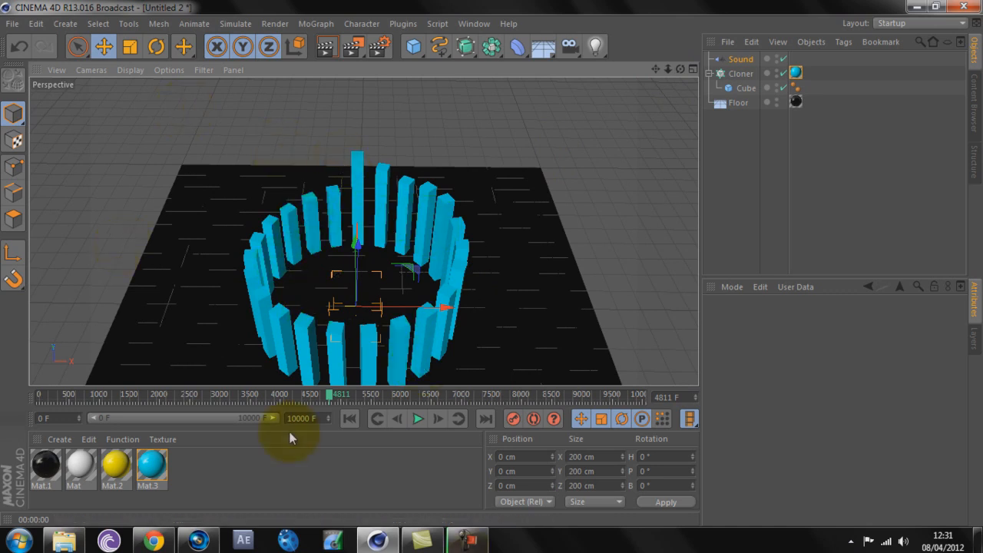
pyautogui.moveTo(14, 79)
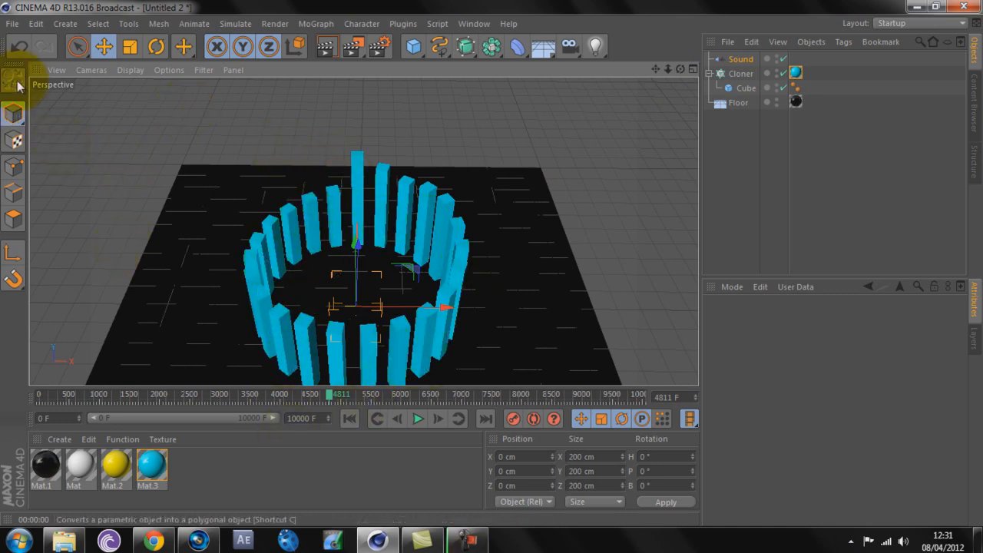
pyautogui.click(726, 42)
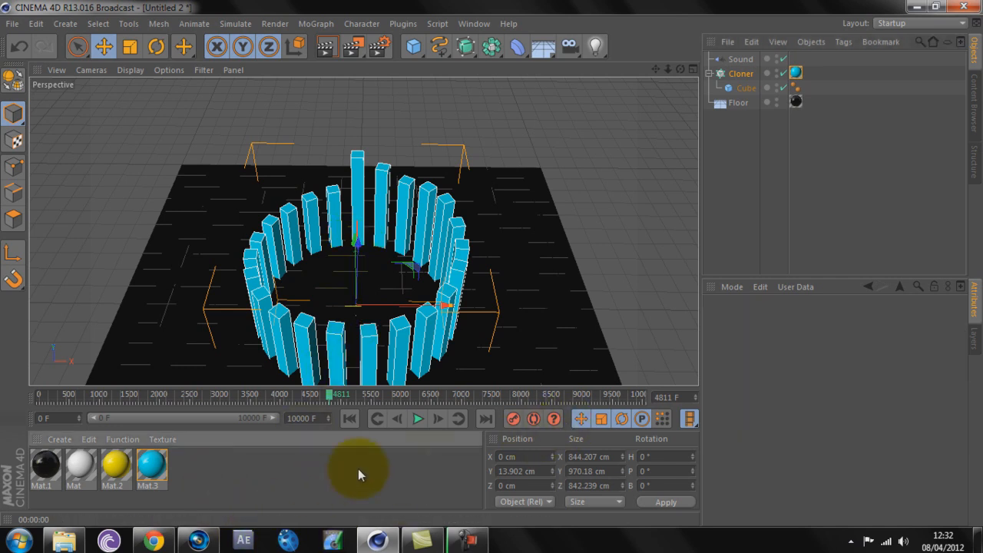
pyautogui.moveTo(256, 493)
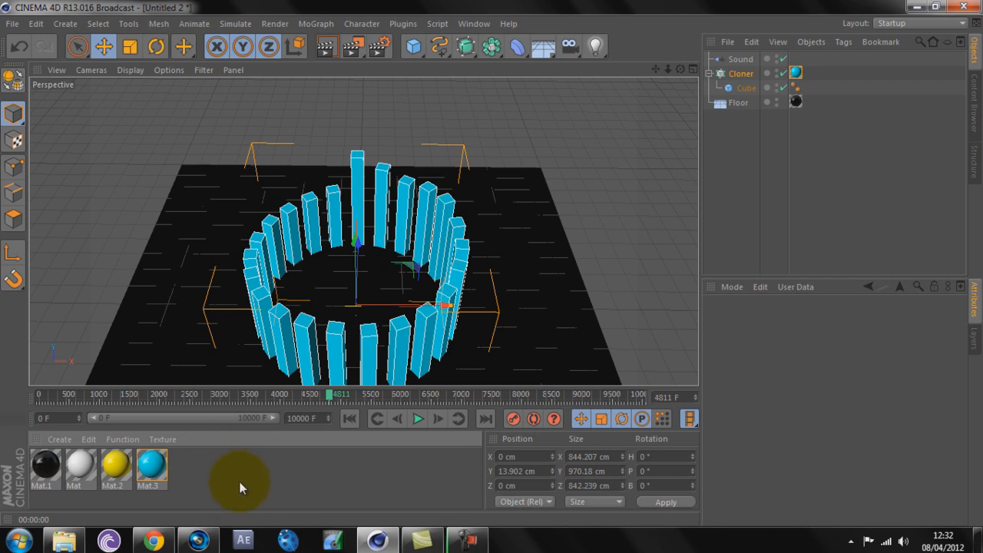
pyautogui.moveTo(261, 503)
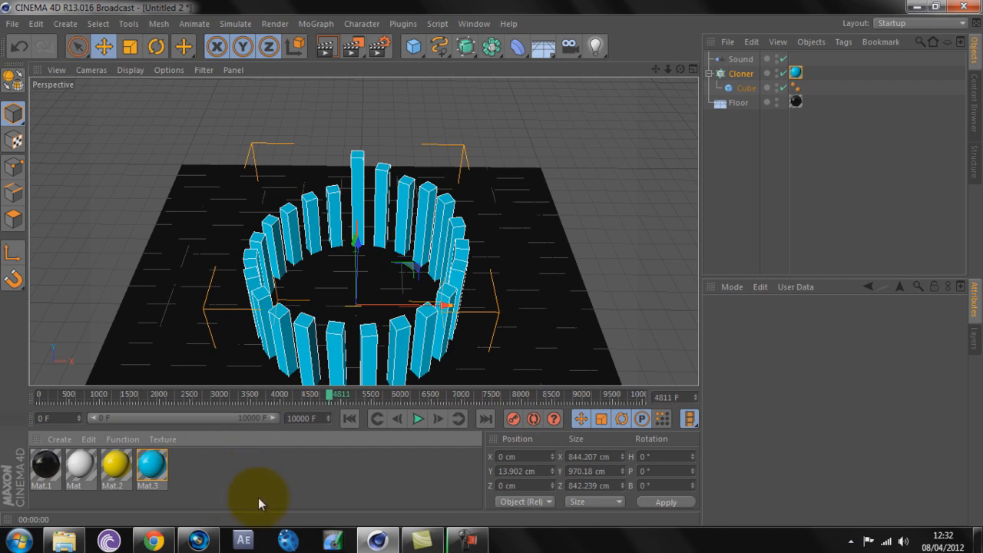
pyautogui.moveTo(353, 465)
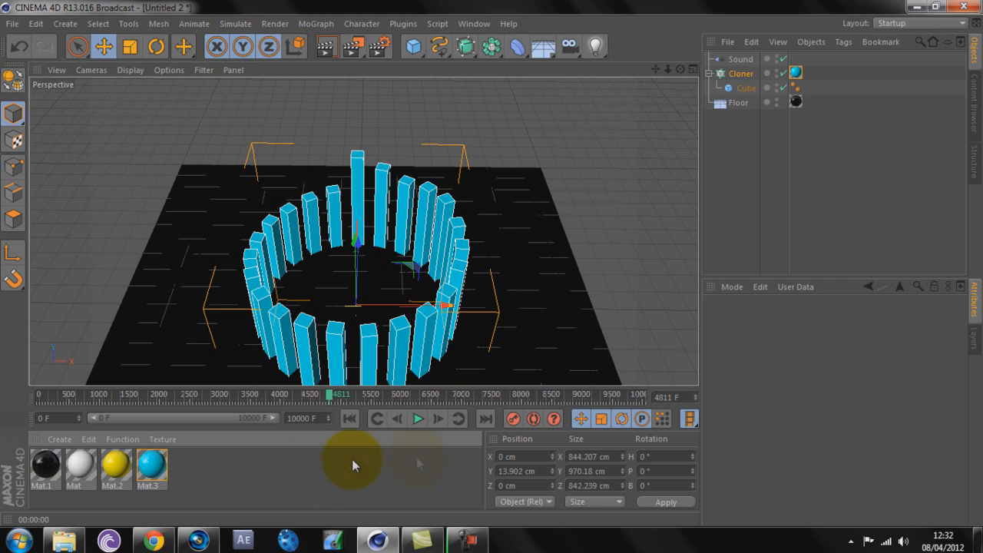